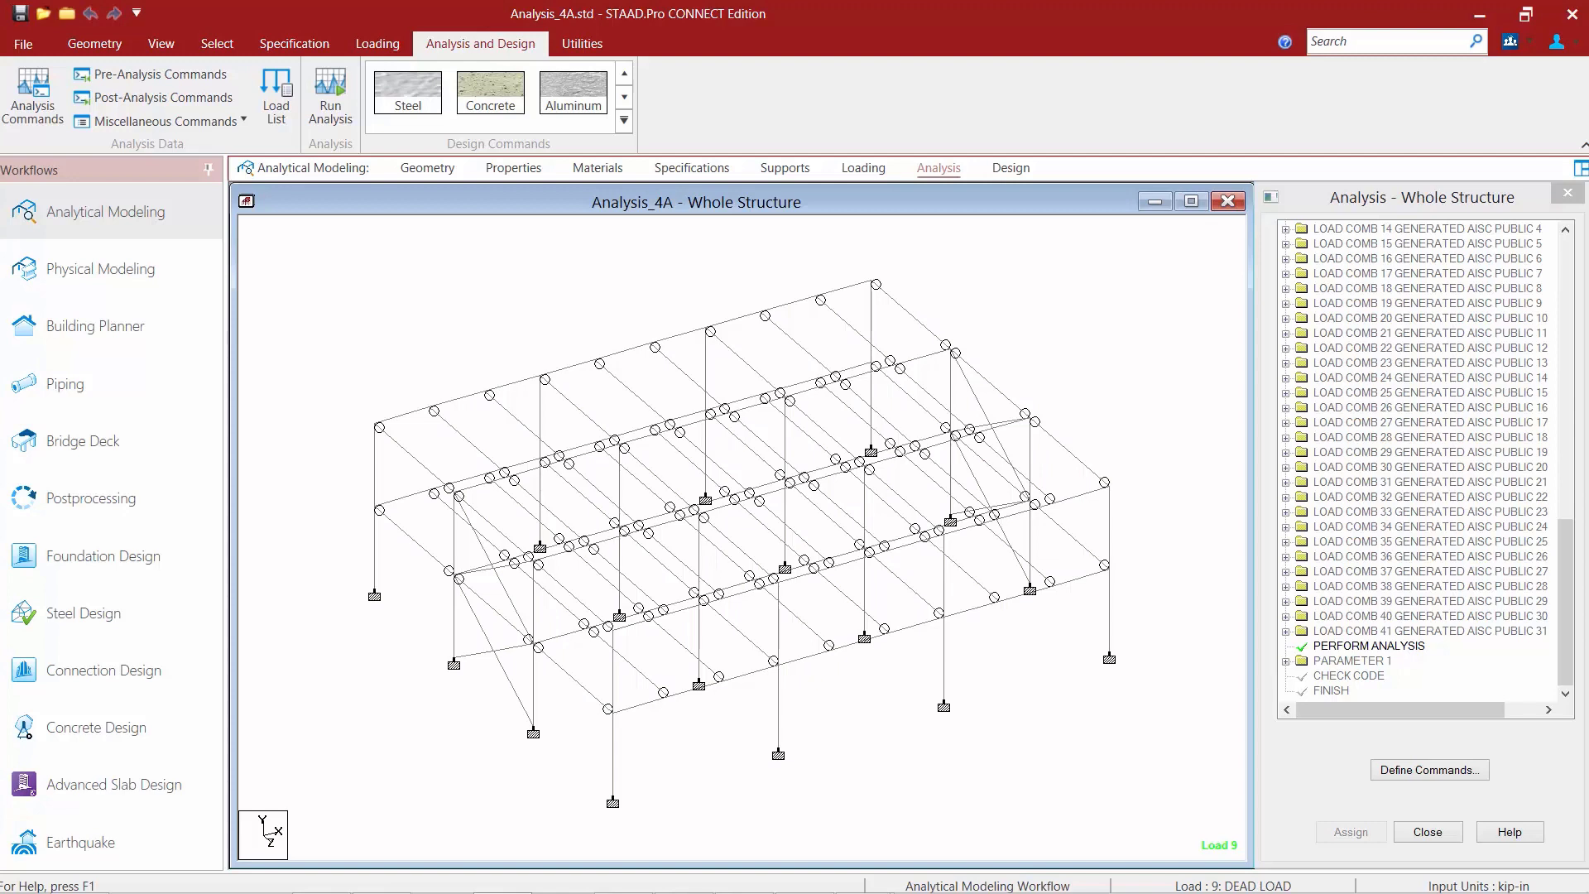
mouse_move(954, 199)
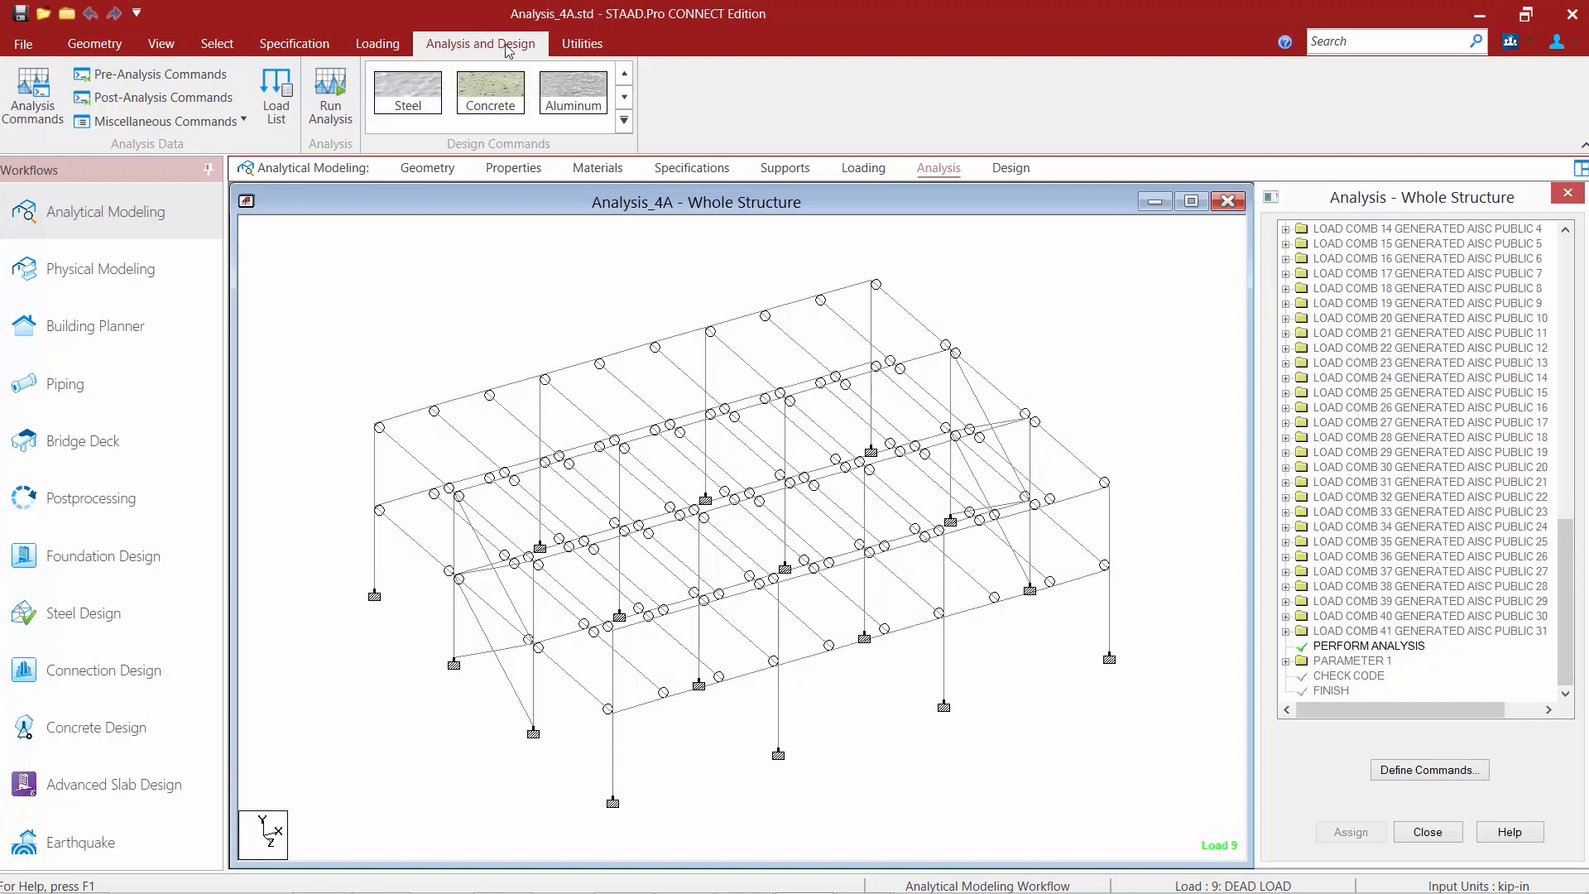
mouse_move(162, 98)
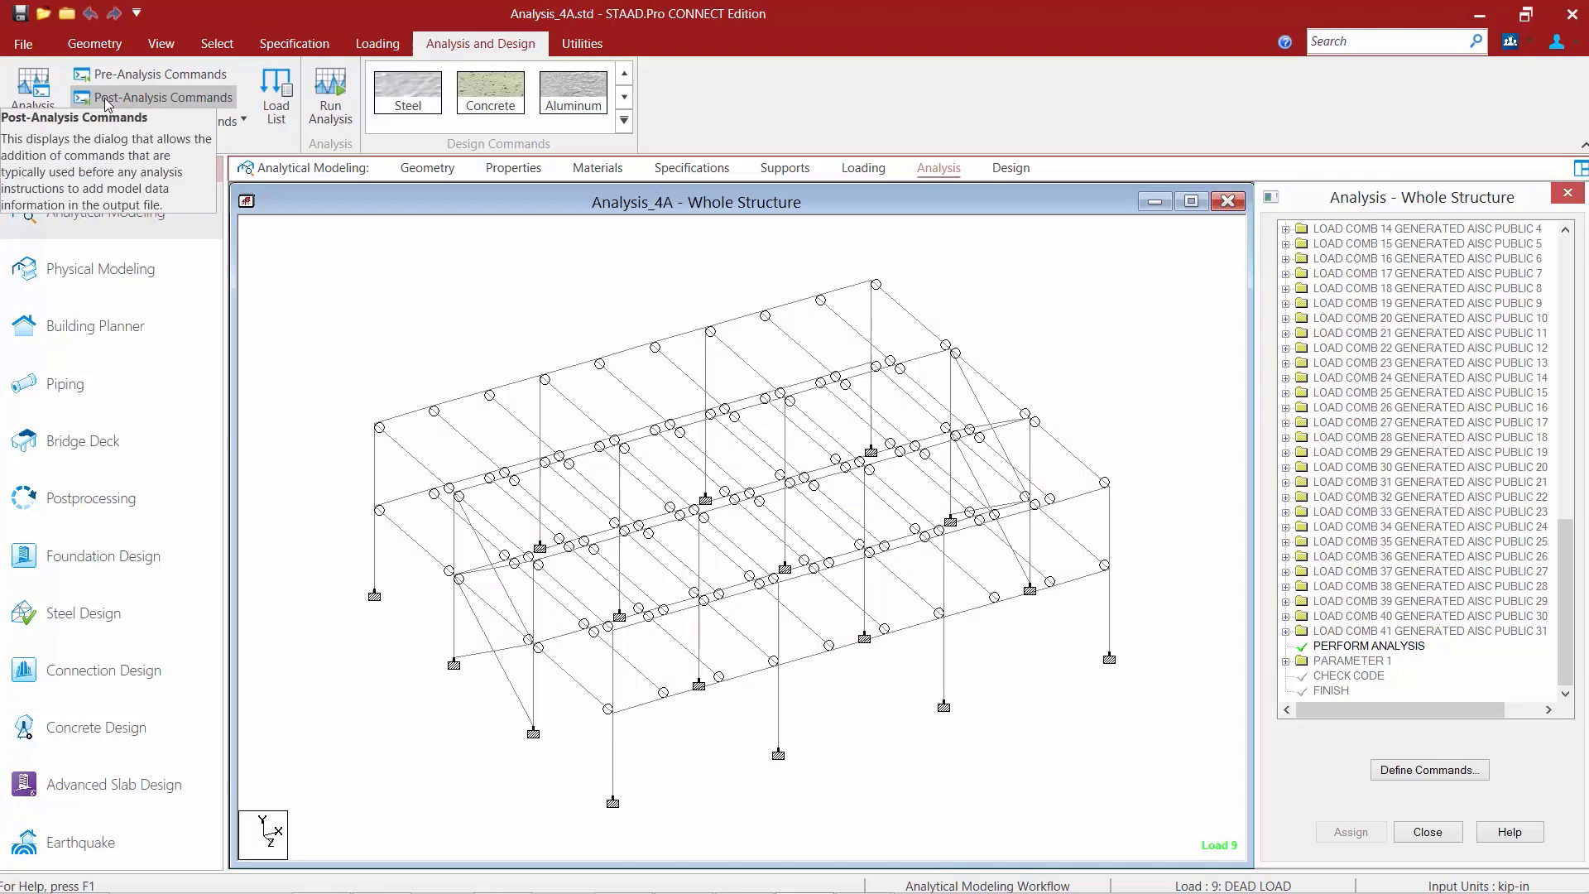
Step: Bring up the Post Analysis Print commands and select the PARAMETER 1 entry in the tree
click(153, 98)
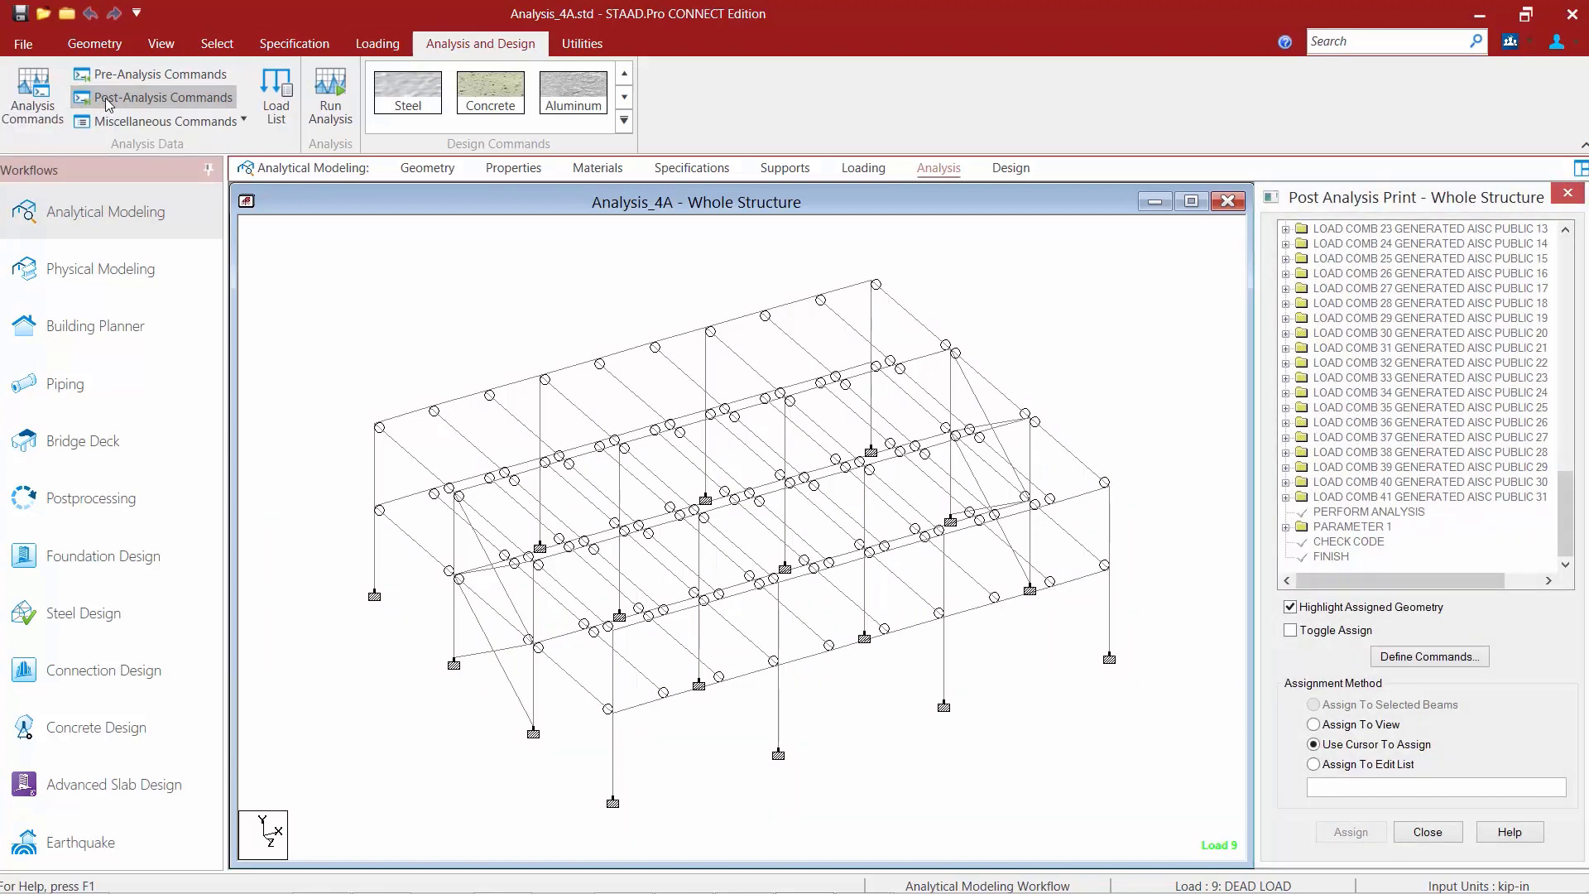
mouse_move(471, 372)
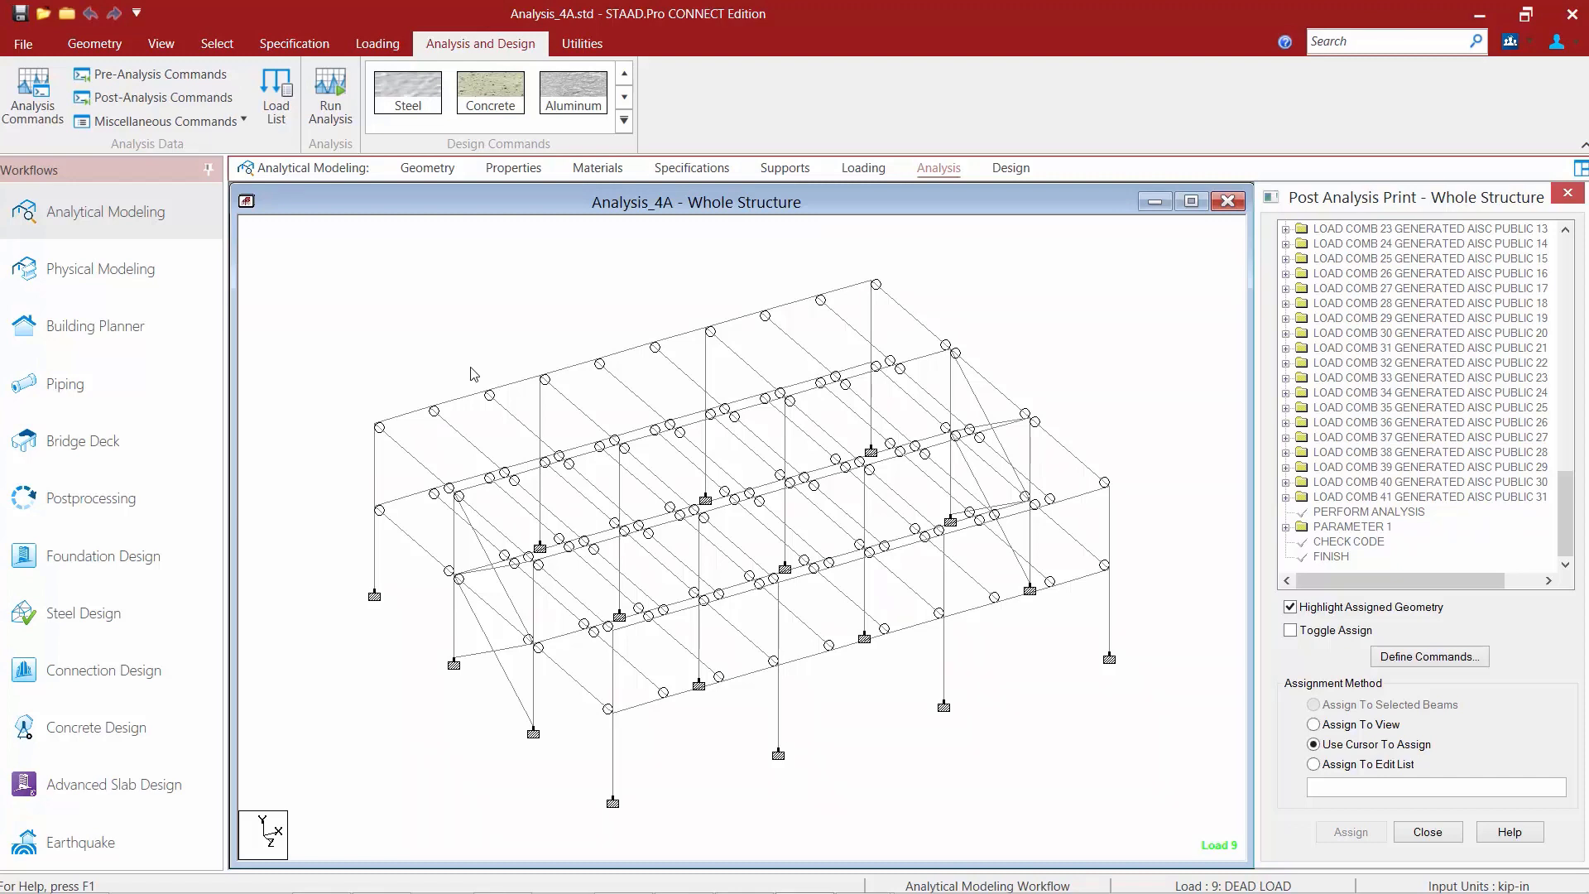
mouse_move(497, 366)
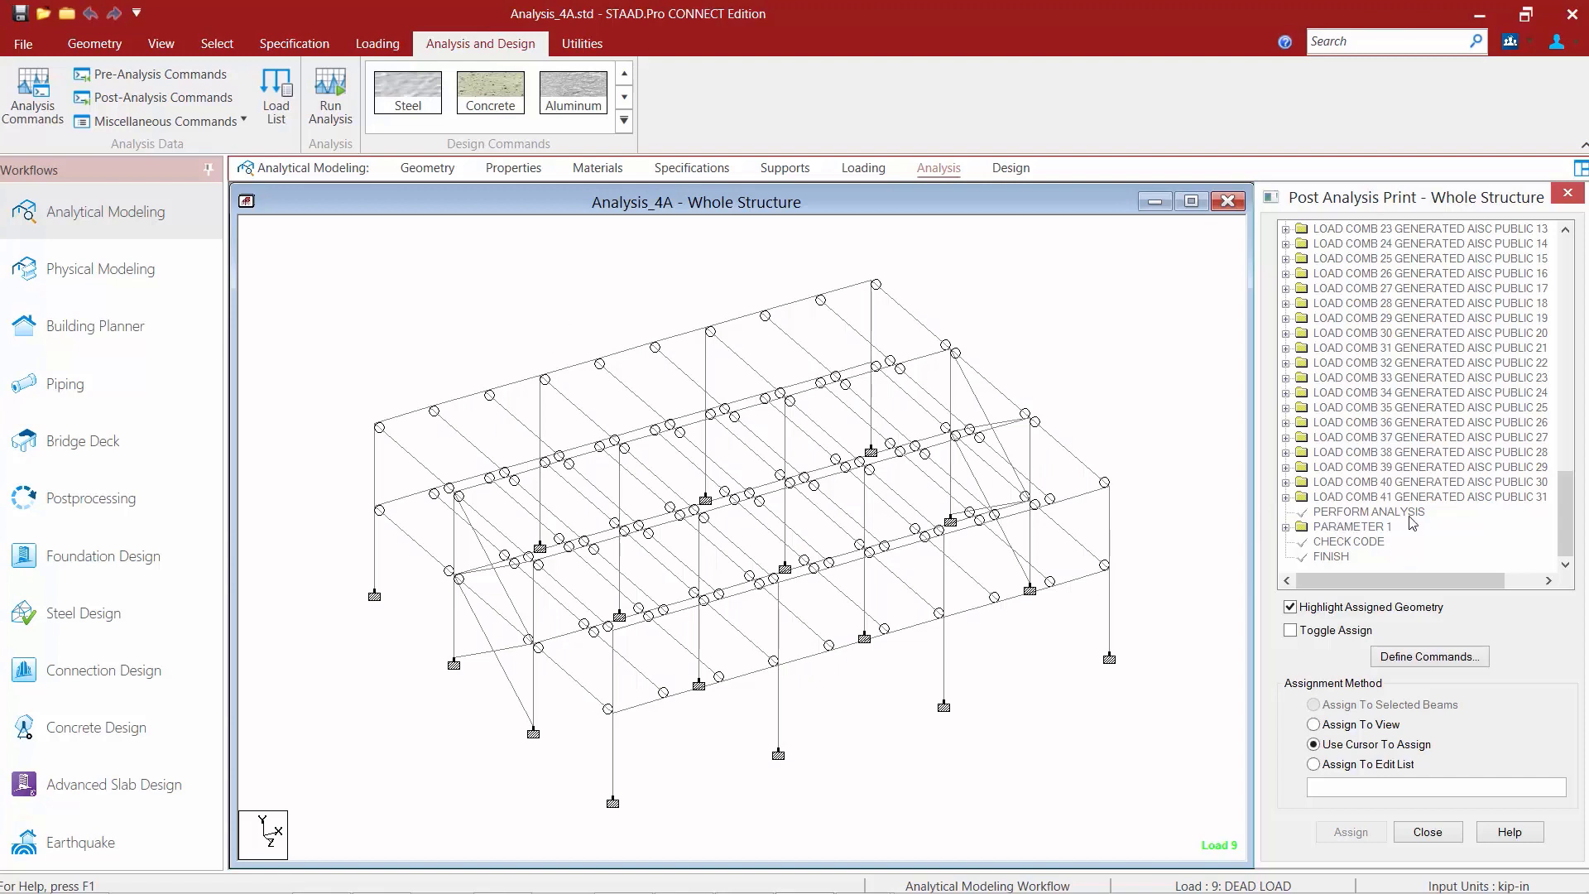
mouse_move(1328, 542)
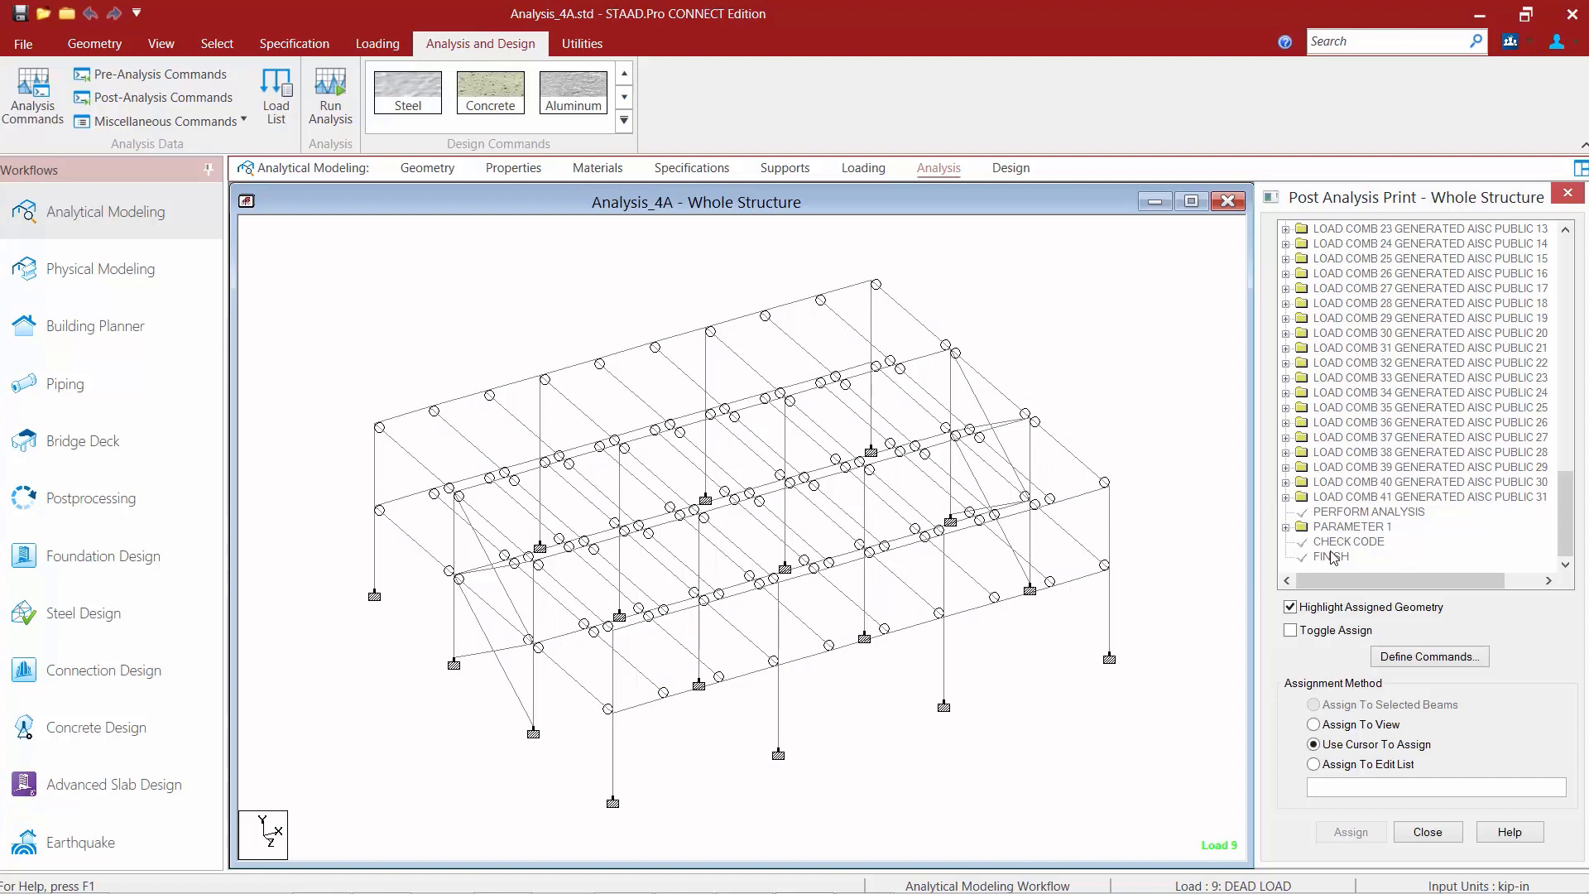
click(1350, 526)
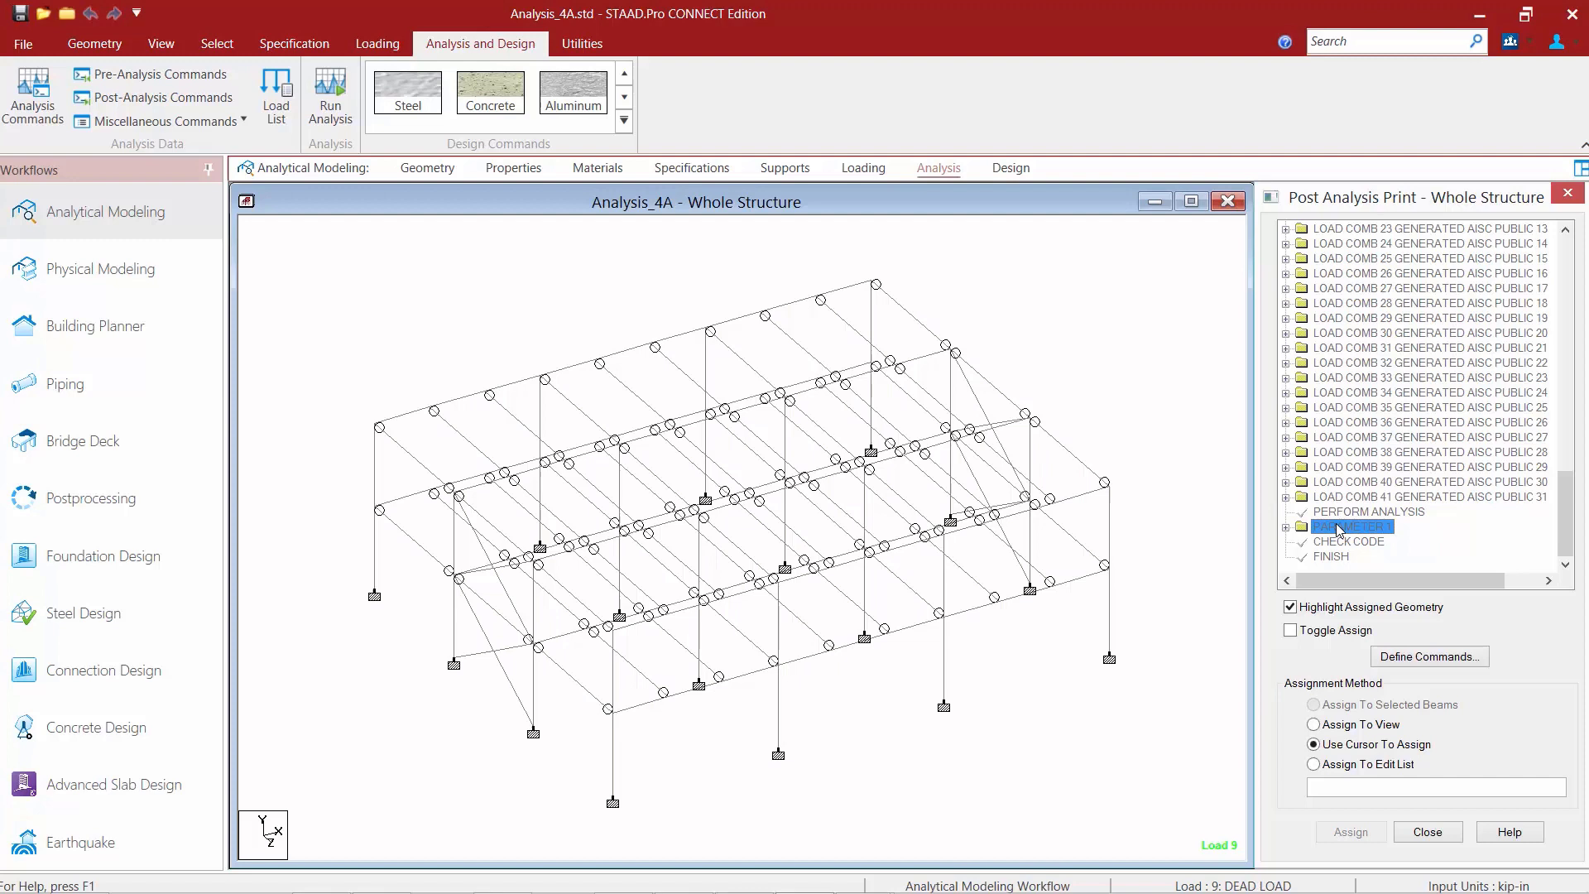
Step: Make PERFORM ANALYSIS the active entry as the insertion point for the new command
click(1357, 526)
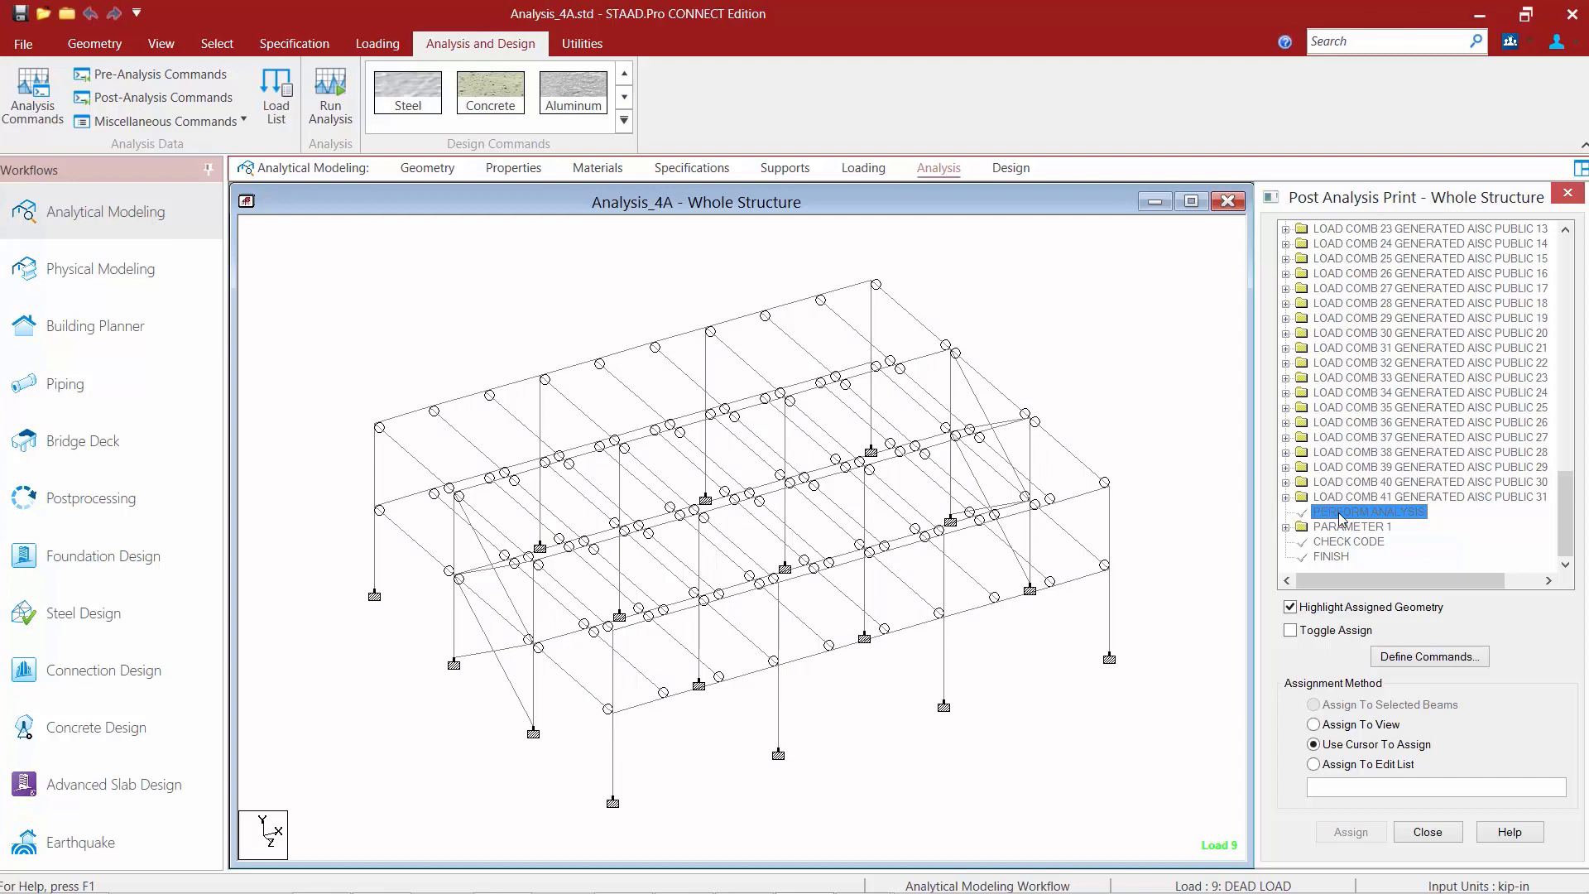
mouse_move(1300, 172)
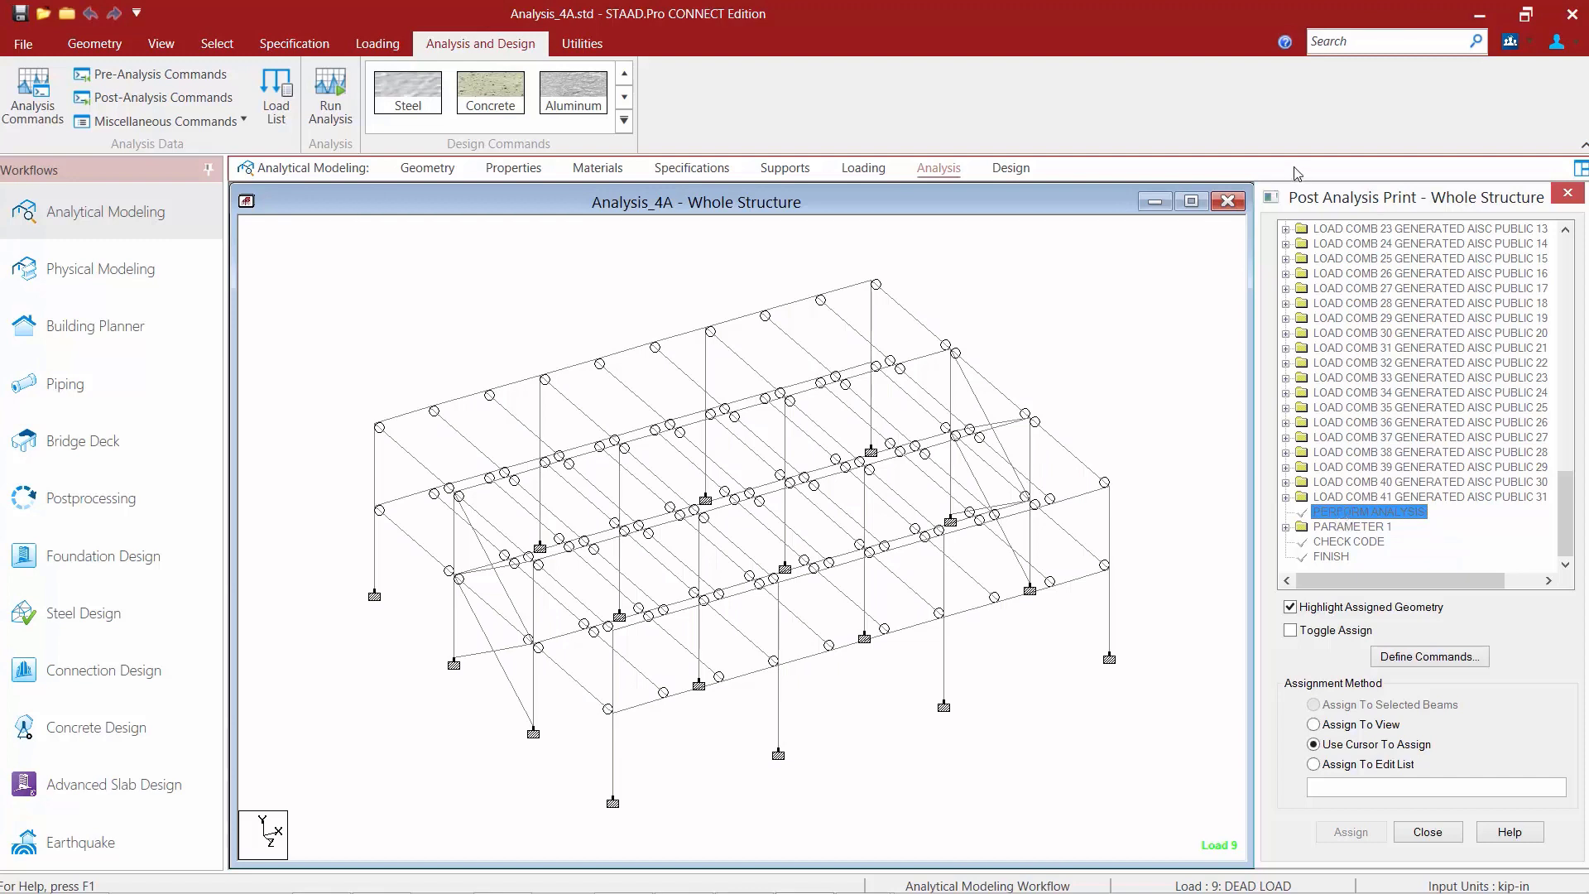
mouse_move(1425, 686)
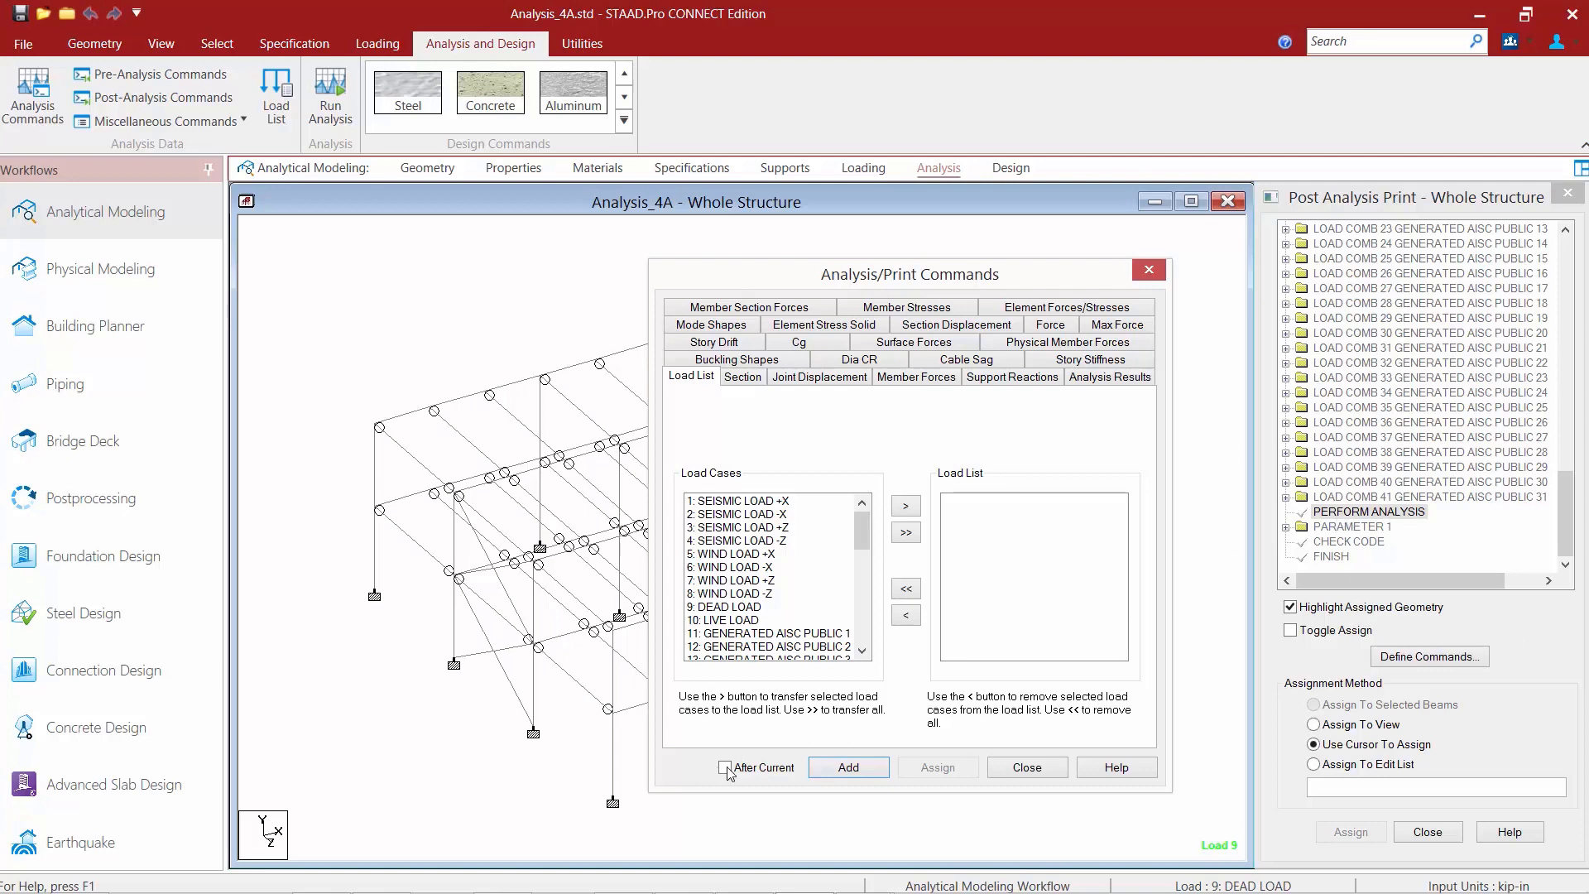
Step: Add a LOAD LIST of the AISC combinations from case 11 onward after the current command
click(725, 767)
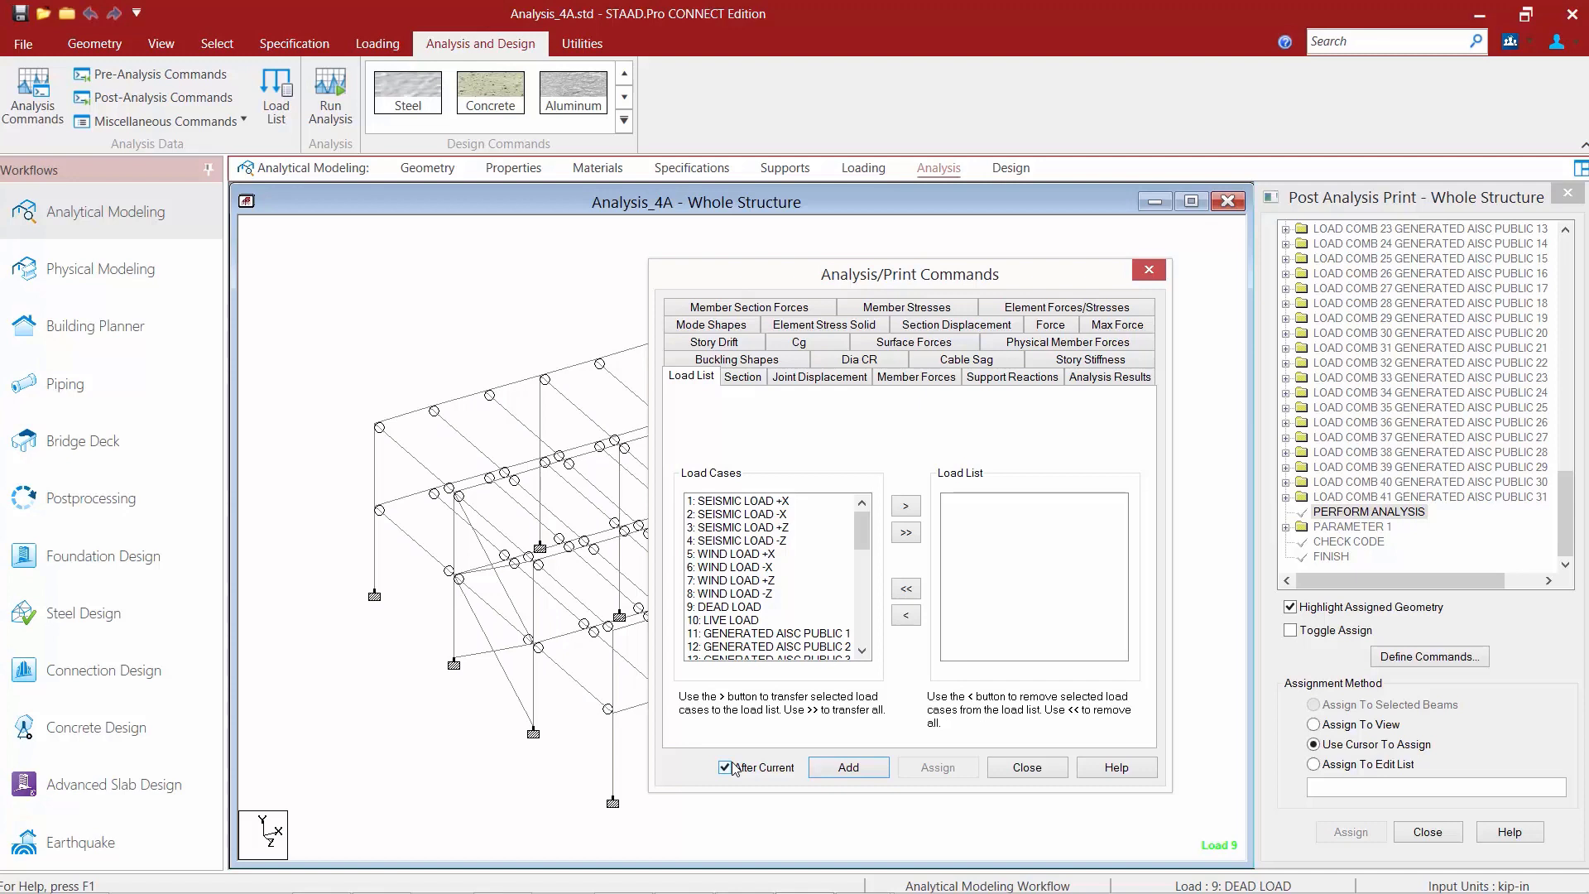
click(769, 632)
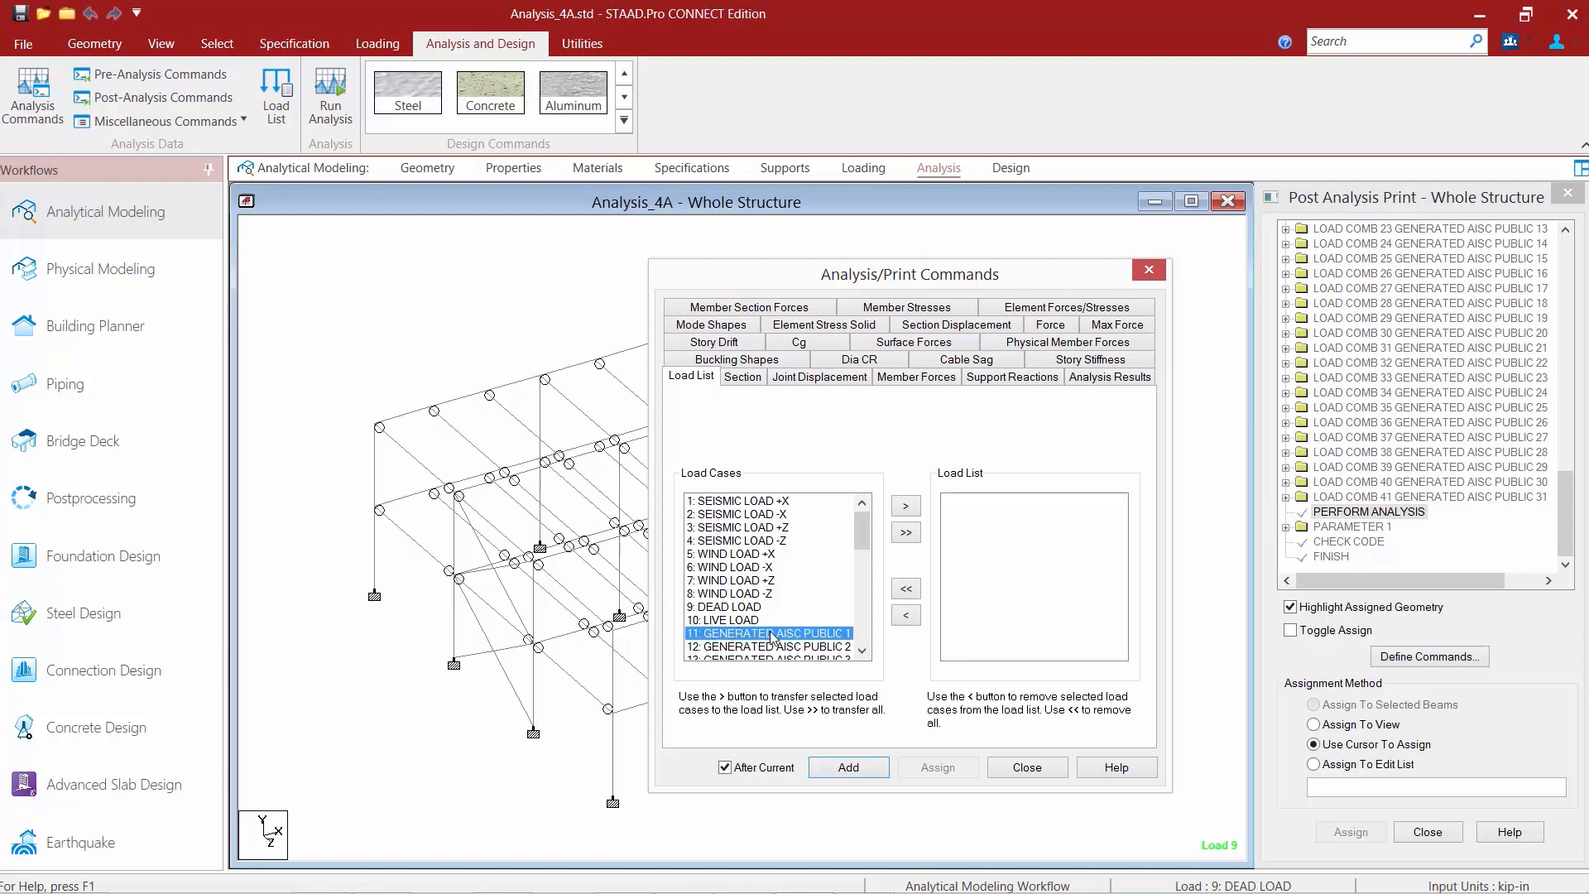
scroll(down, 3)
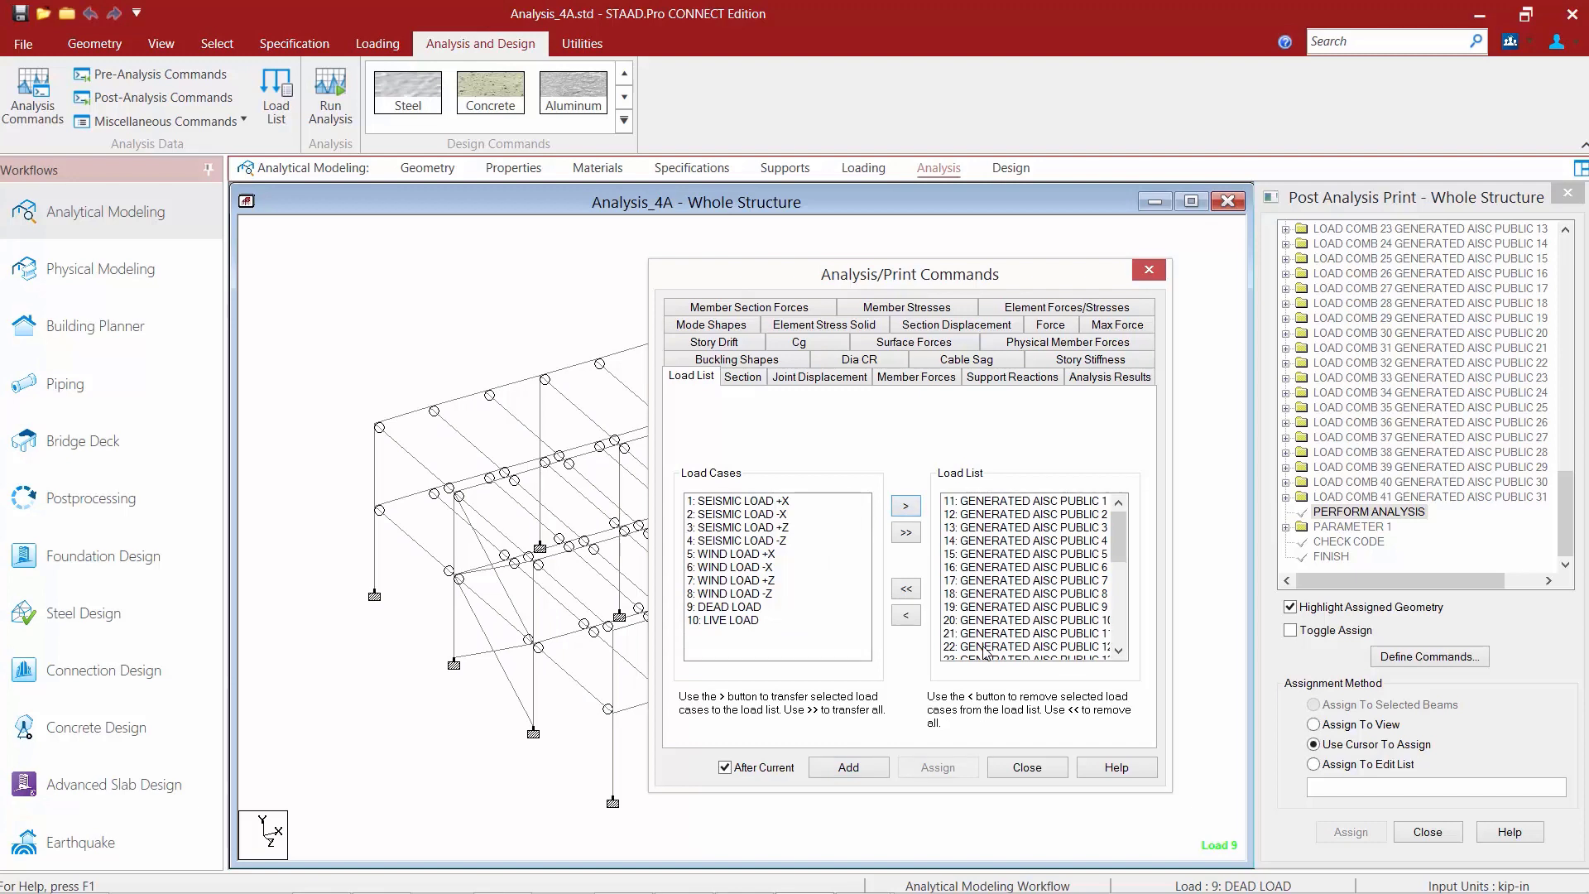
mouse_move(931, 683)
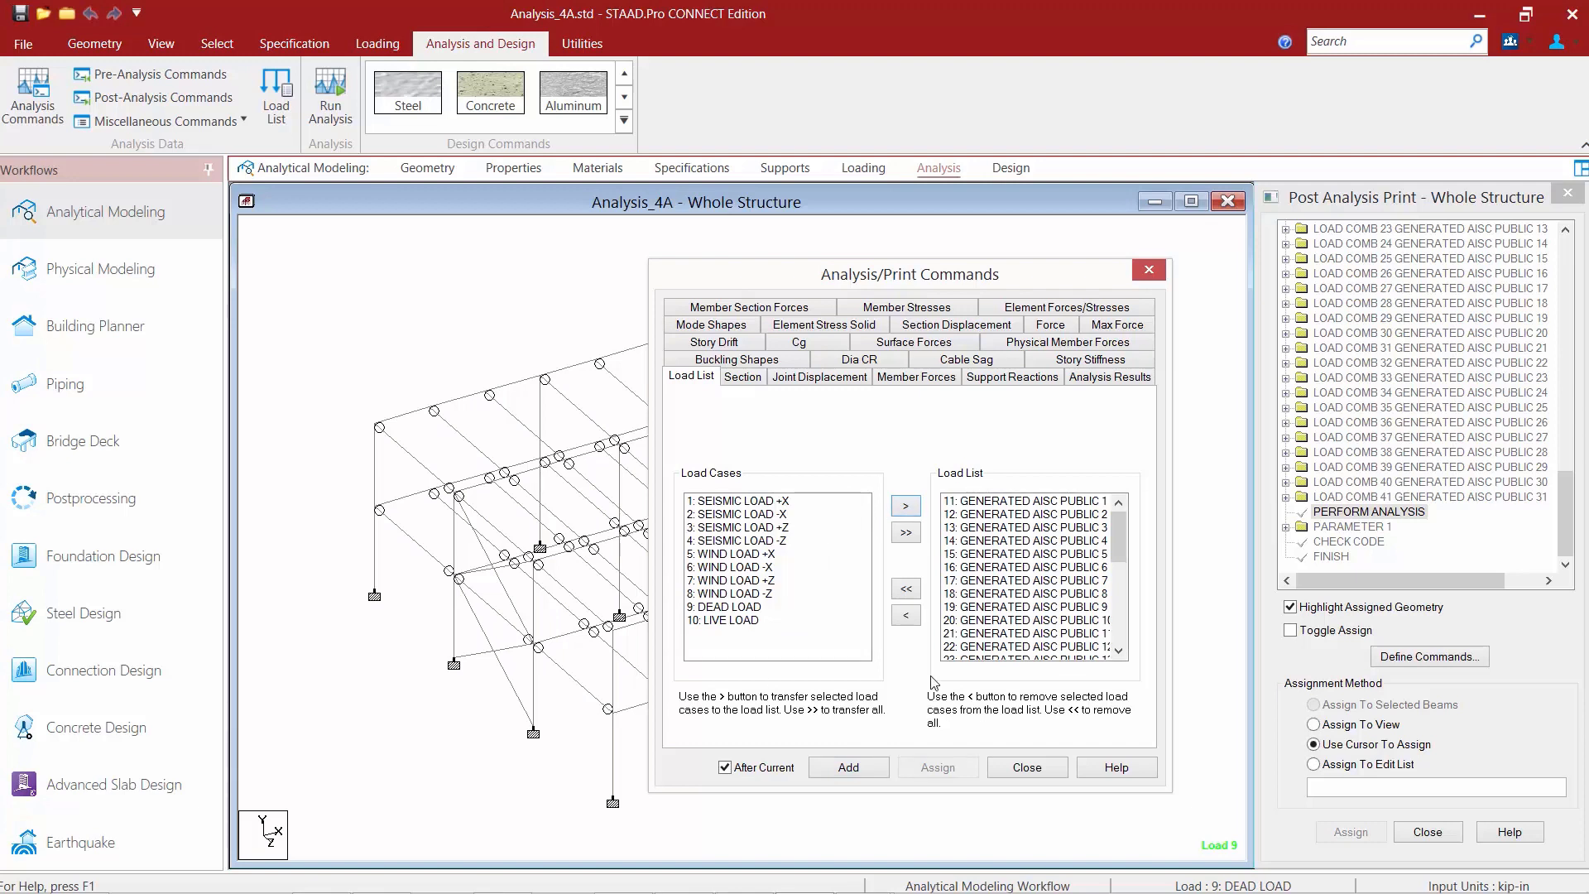
click(847, 766)
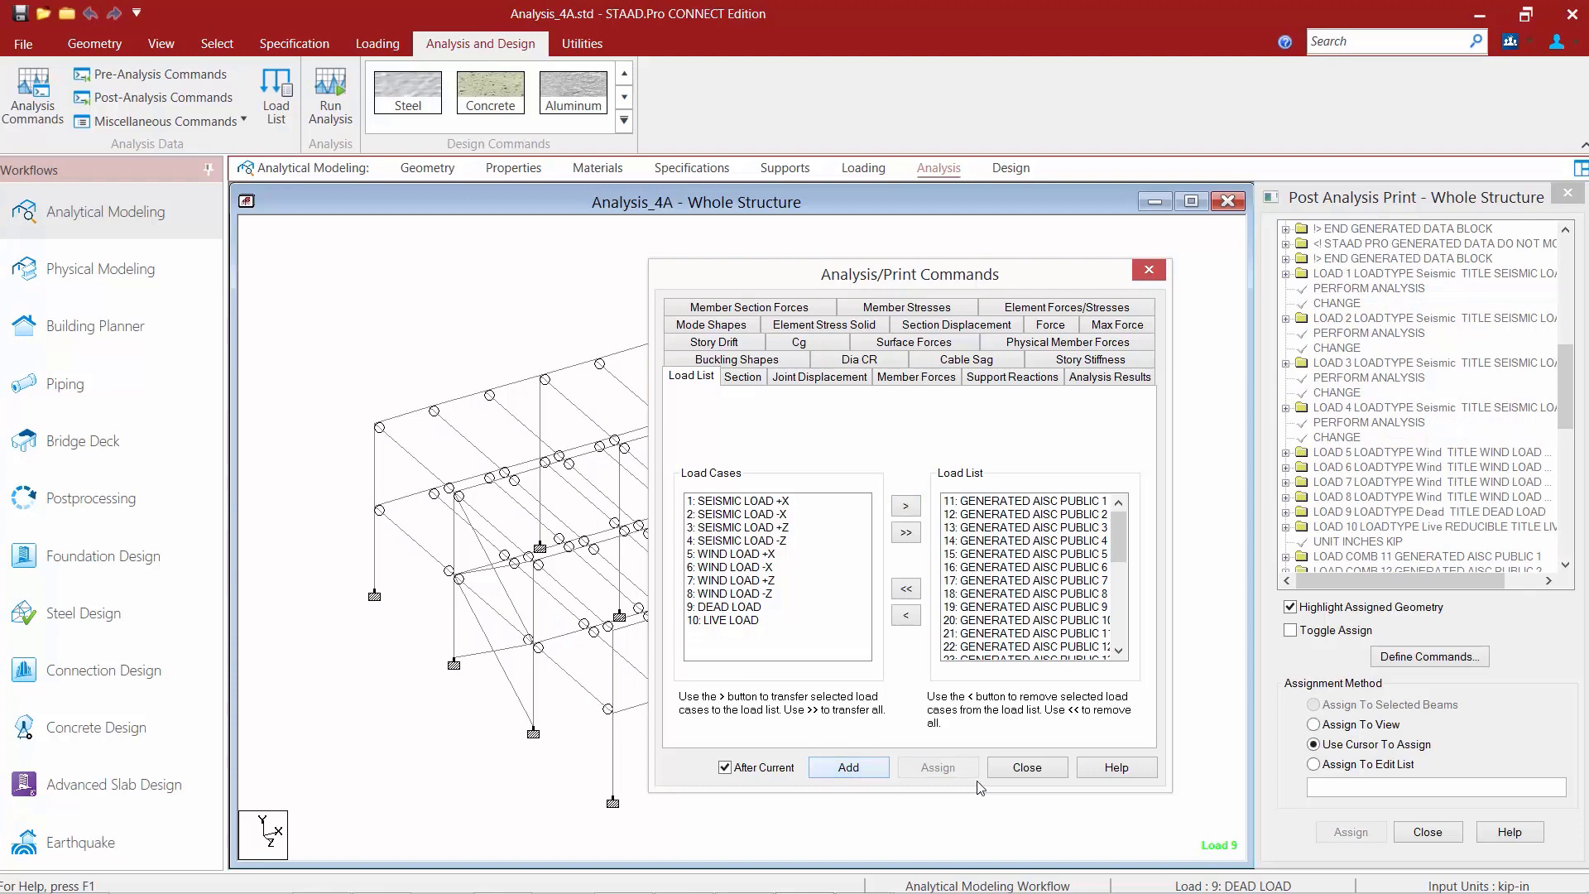
click(1027, 766)
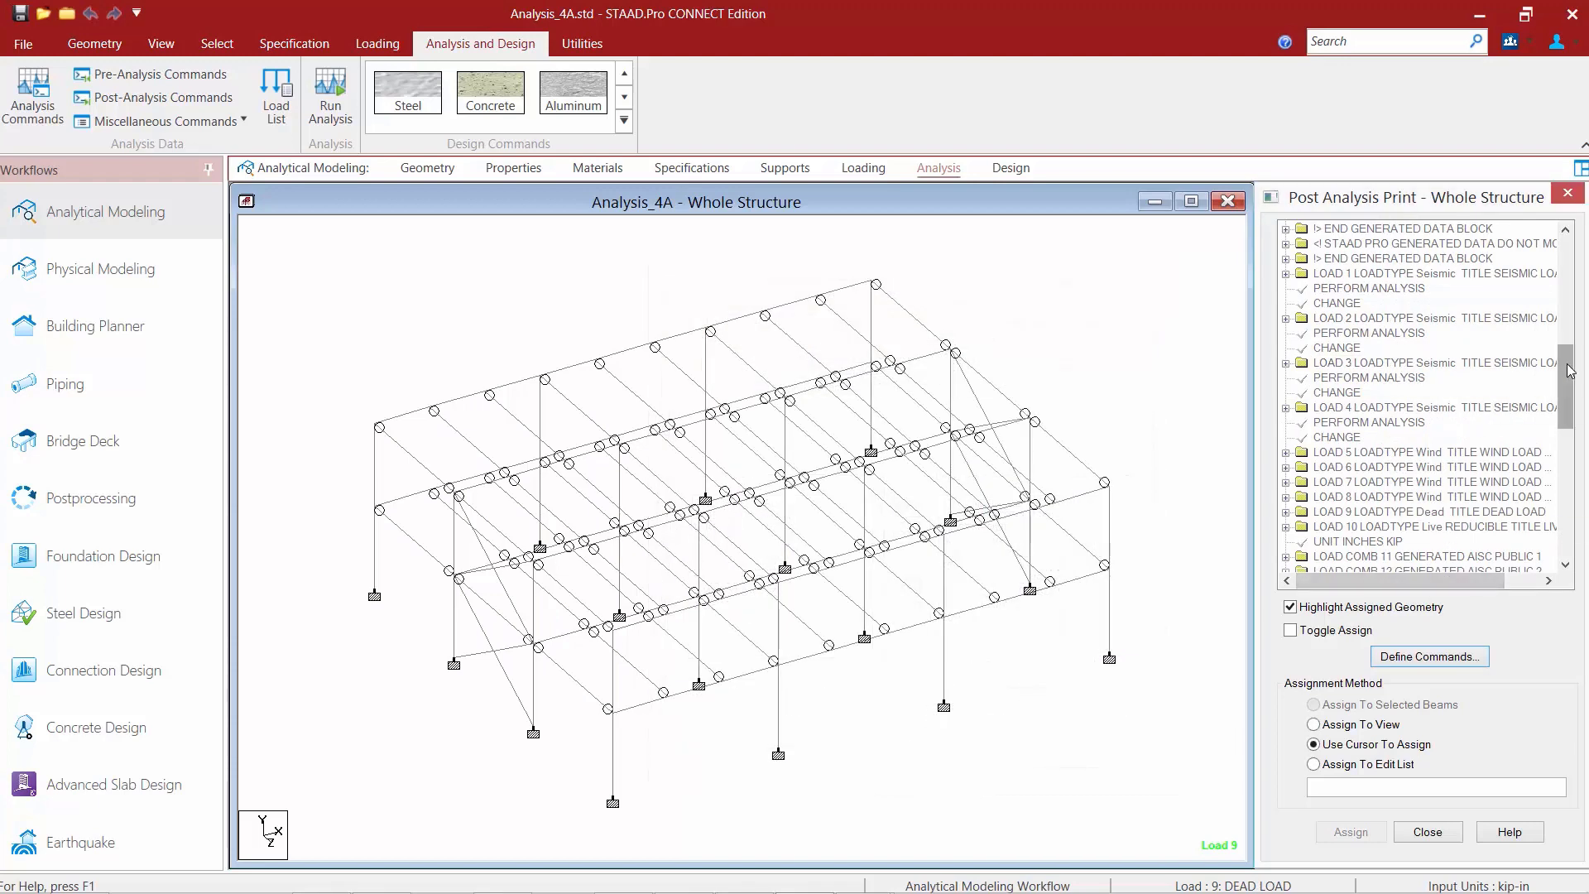
Step: Run the analysis and view the output report with 0 errors and 0 warnings
scroll(down, 3)
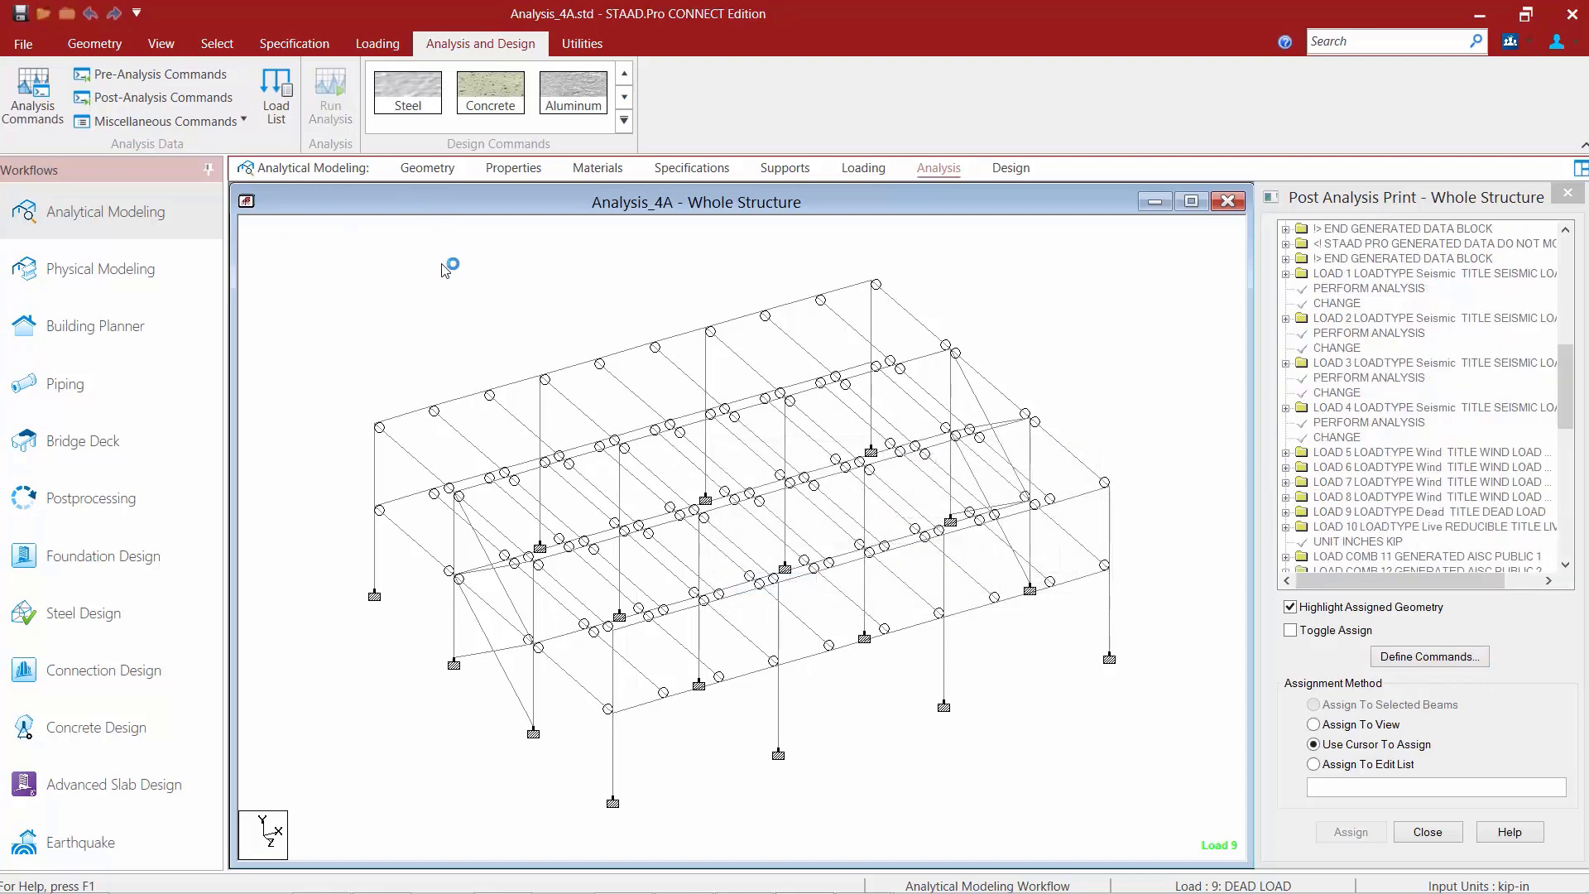
click(330, 96)
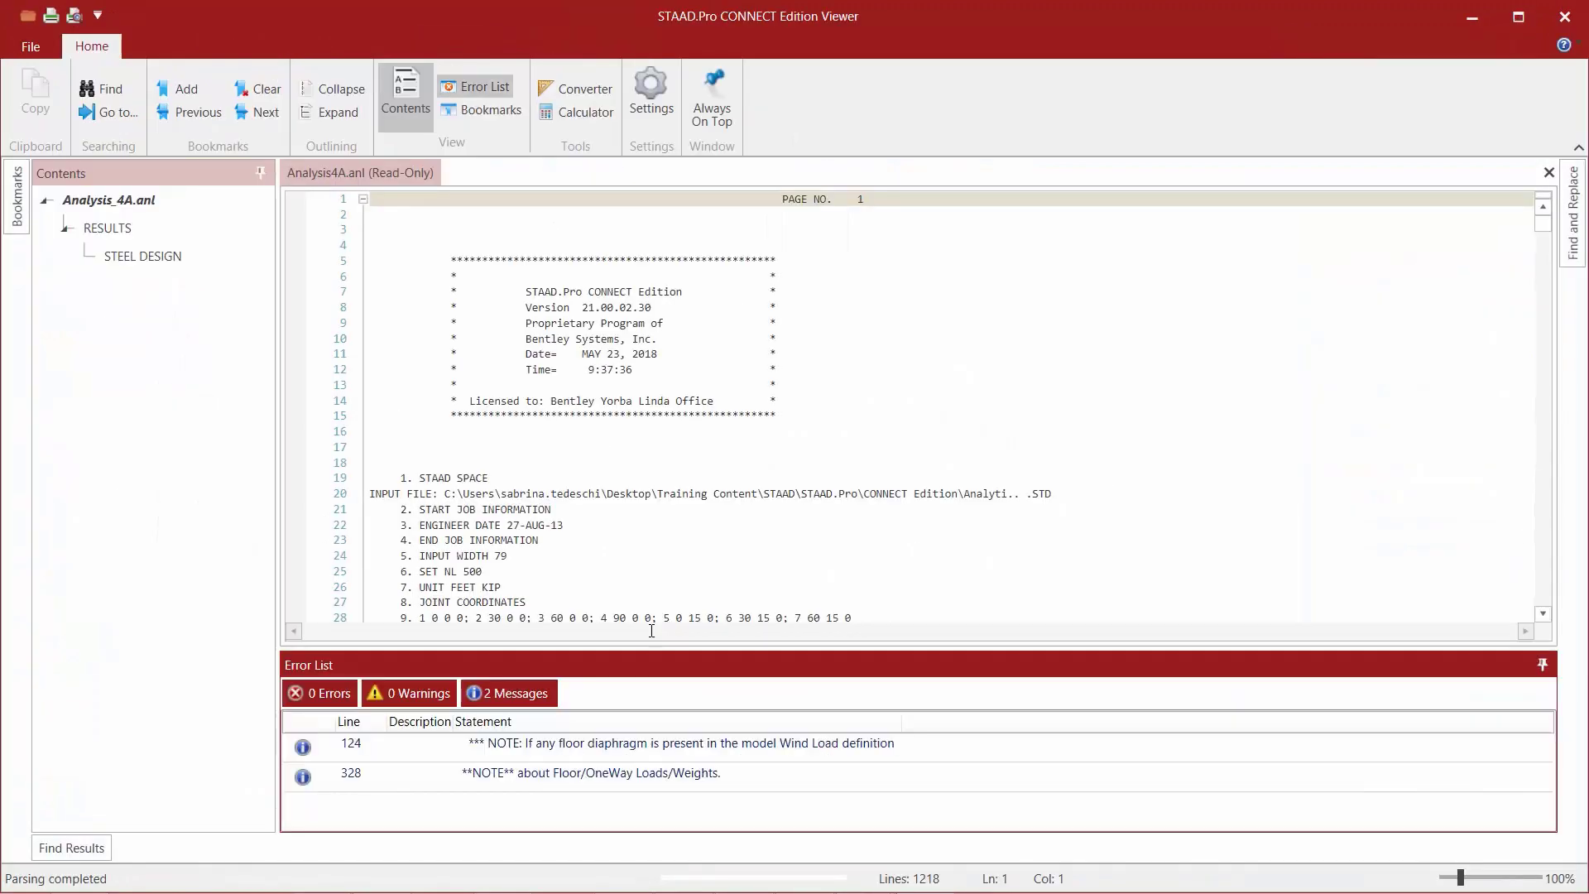
Step: Review the STEEL DESIGN code check results showing failing W12X19 members, then return to the model
click(143, 255)
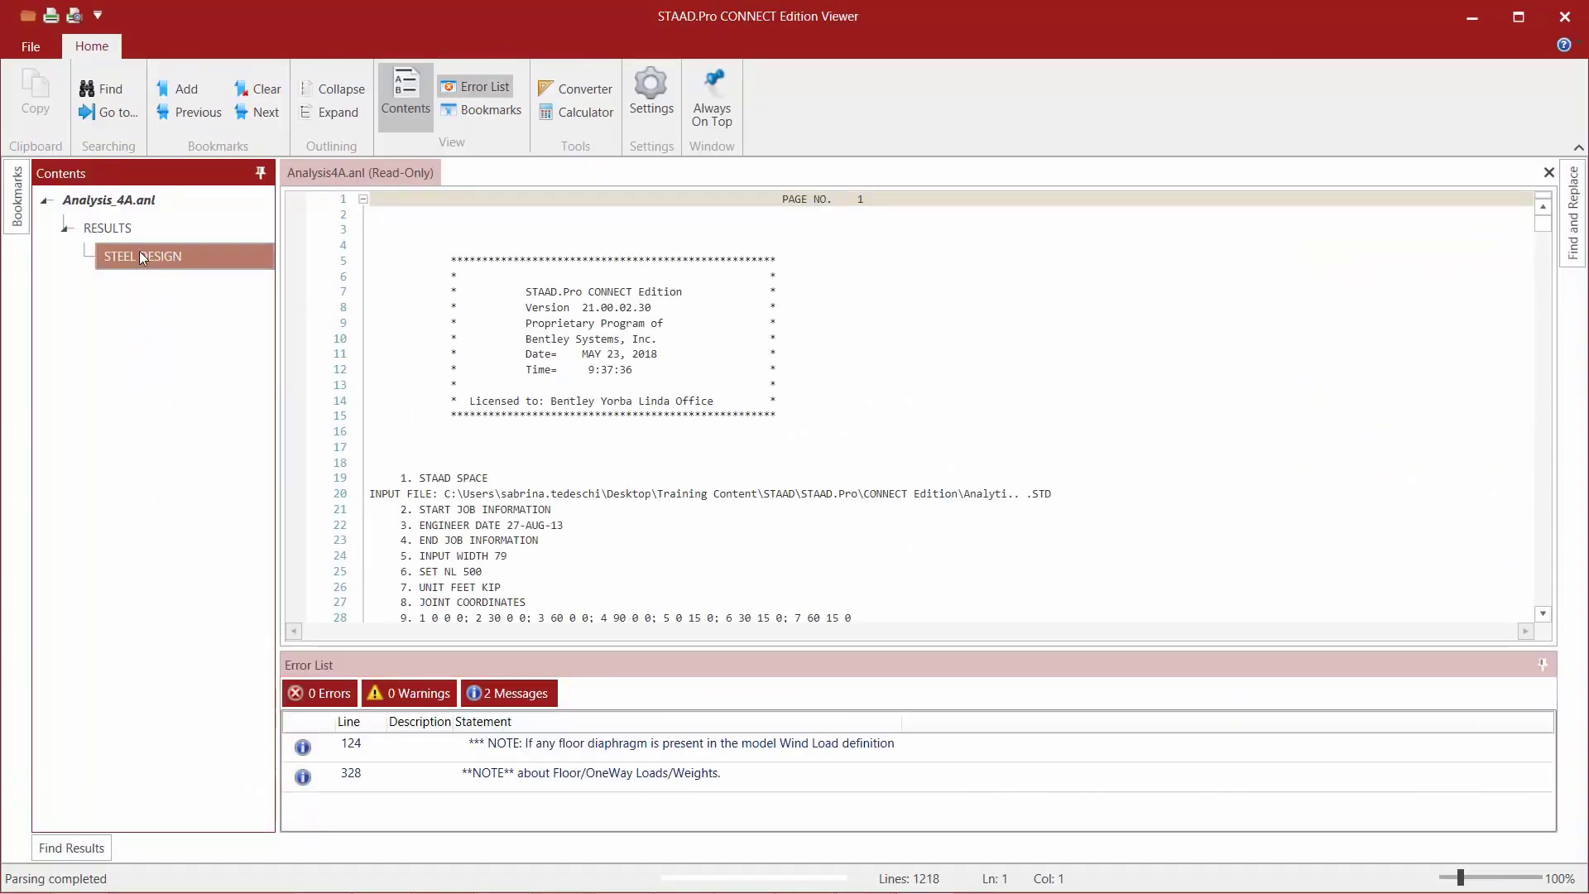
click(143, 255)
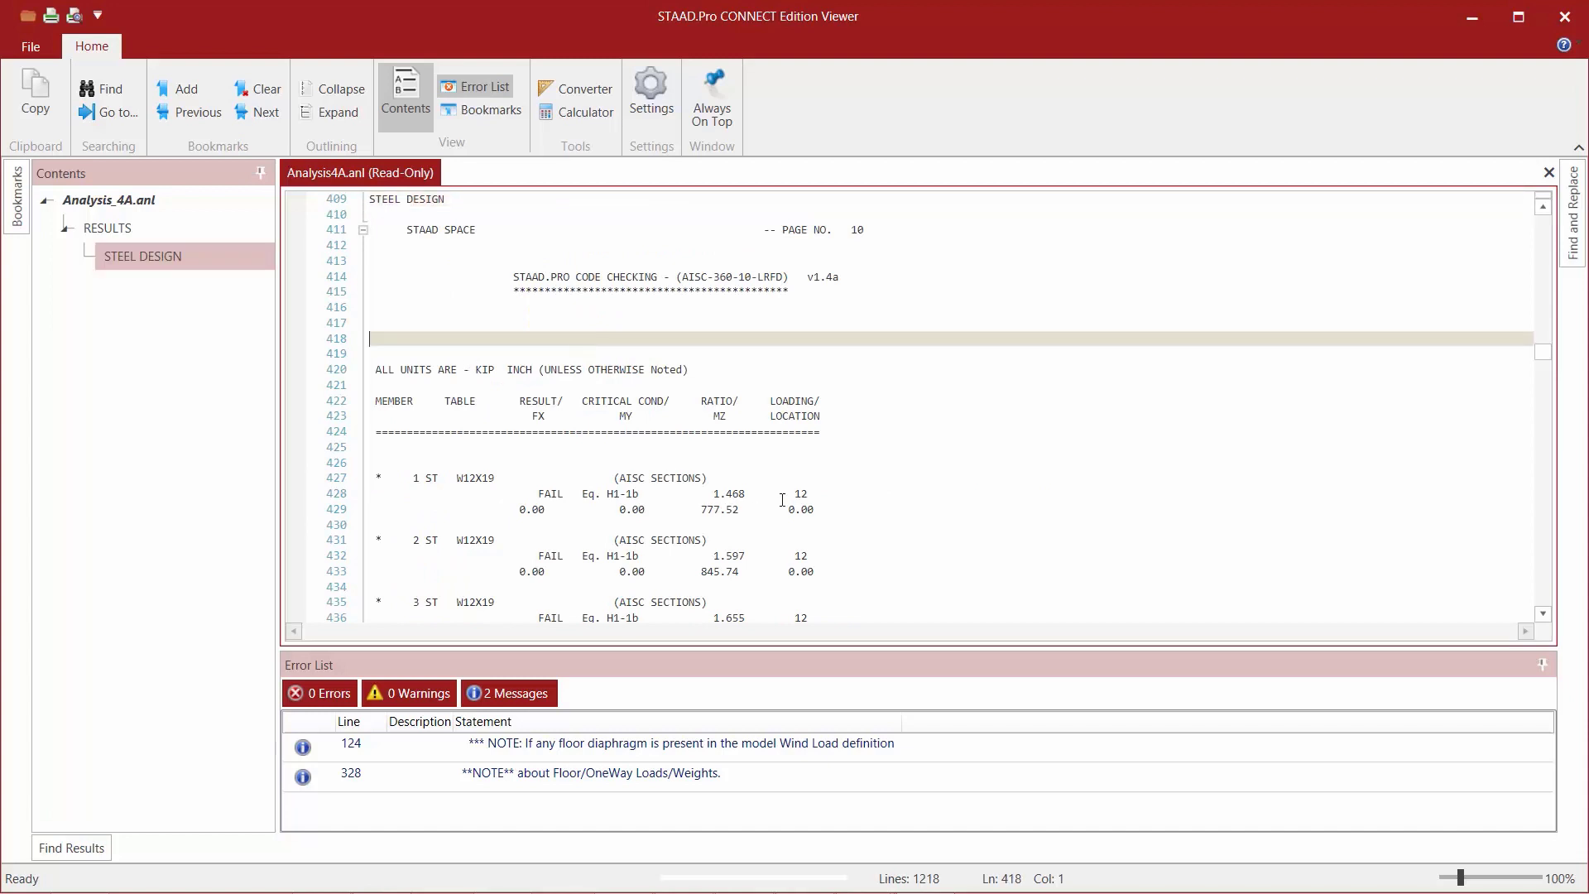
click(806, 494)
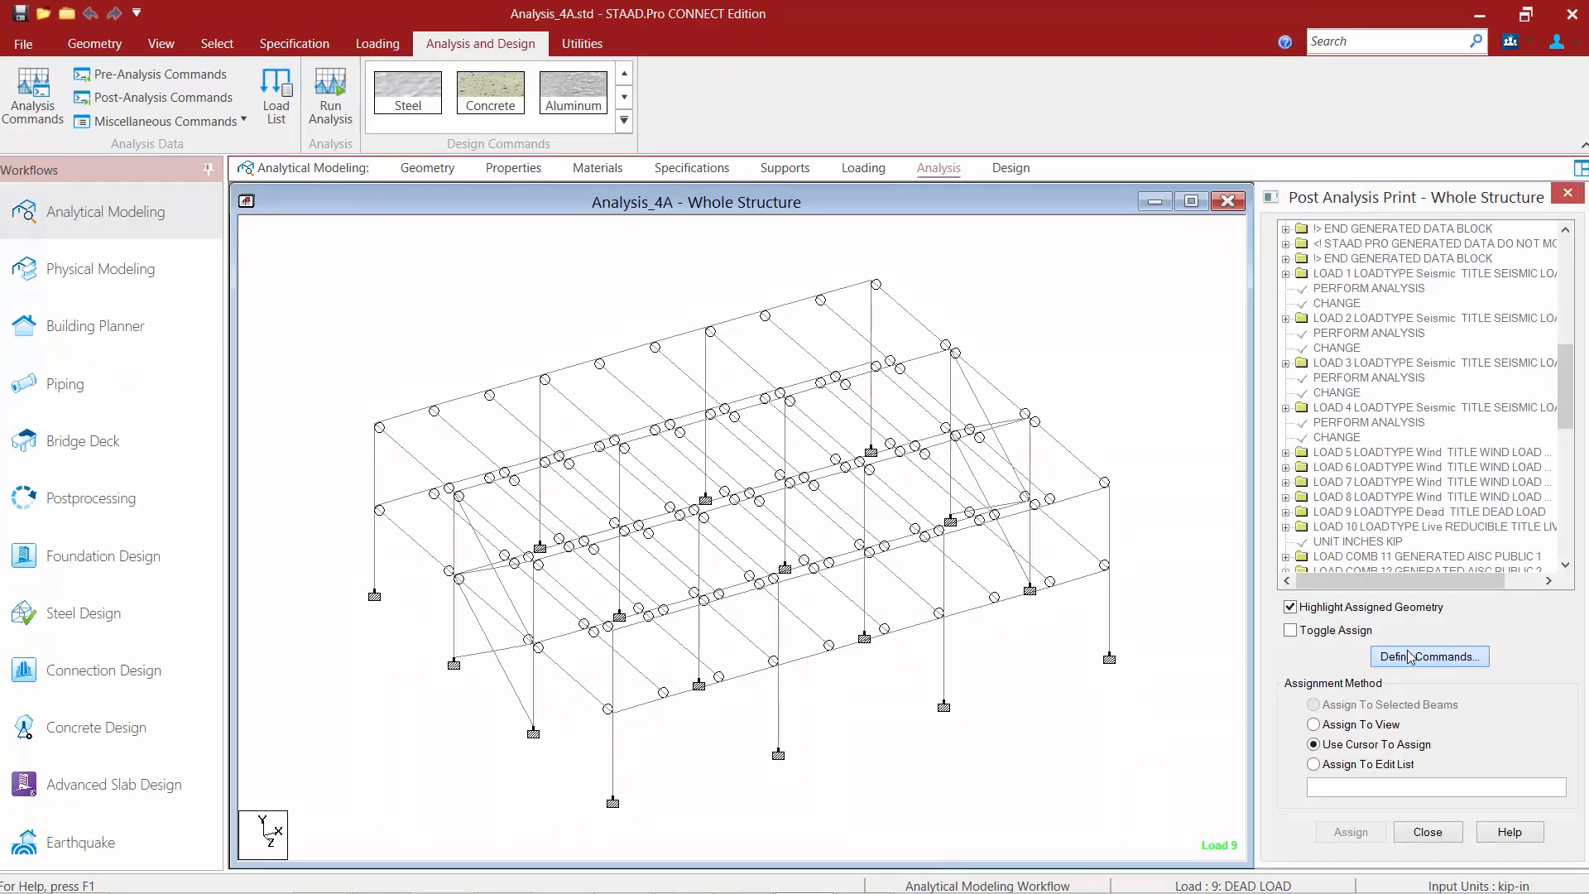
click(1428, 656)
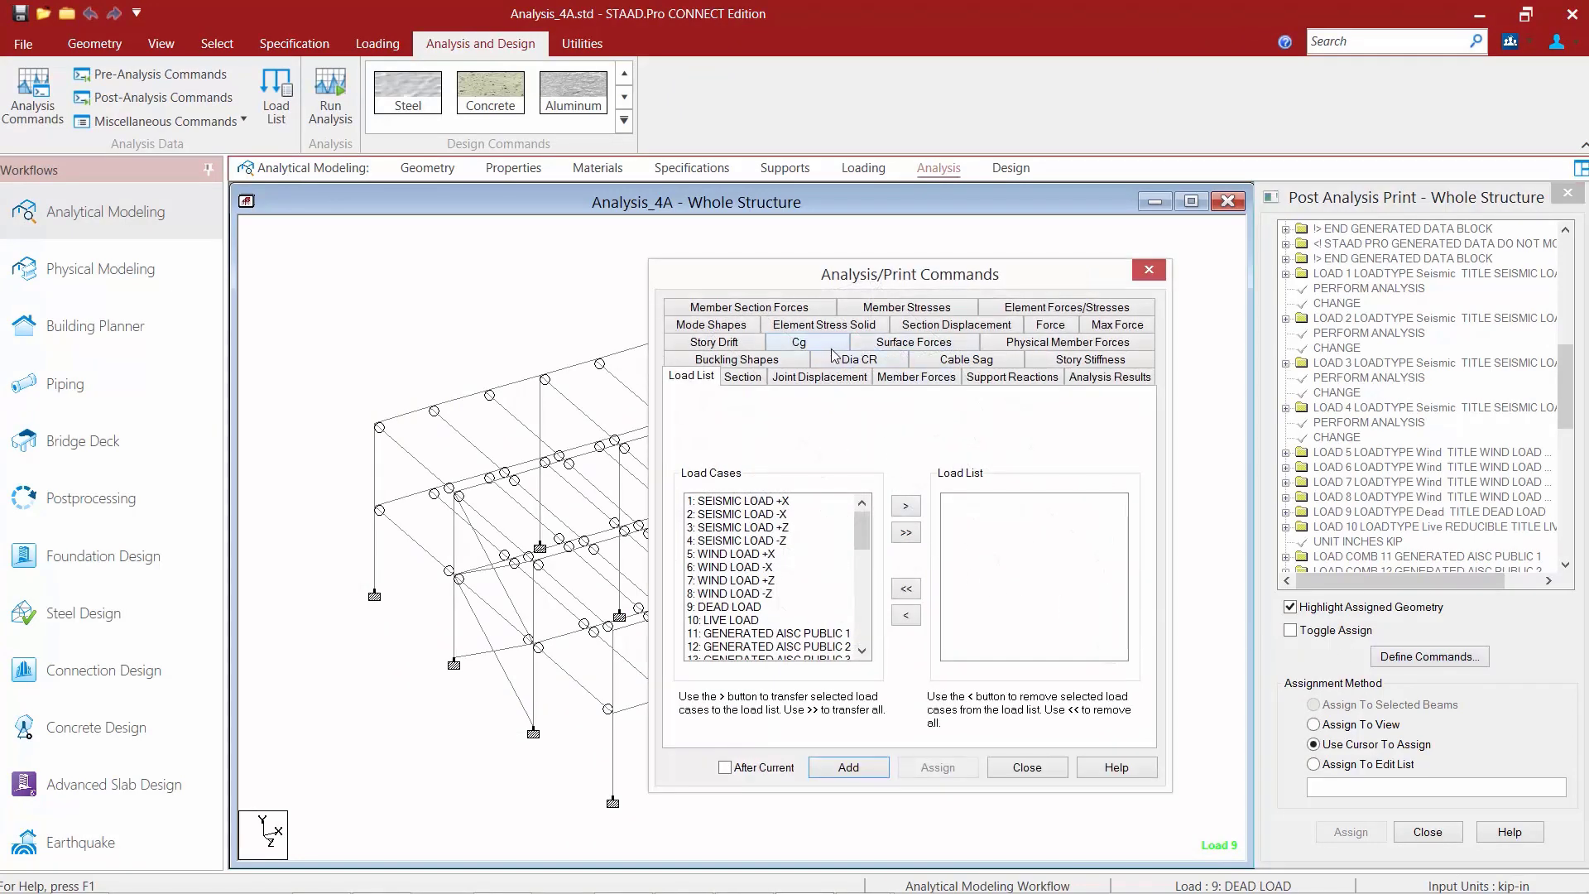
click(798, 341)
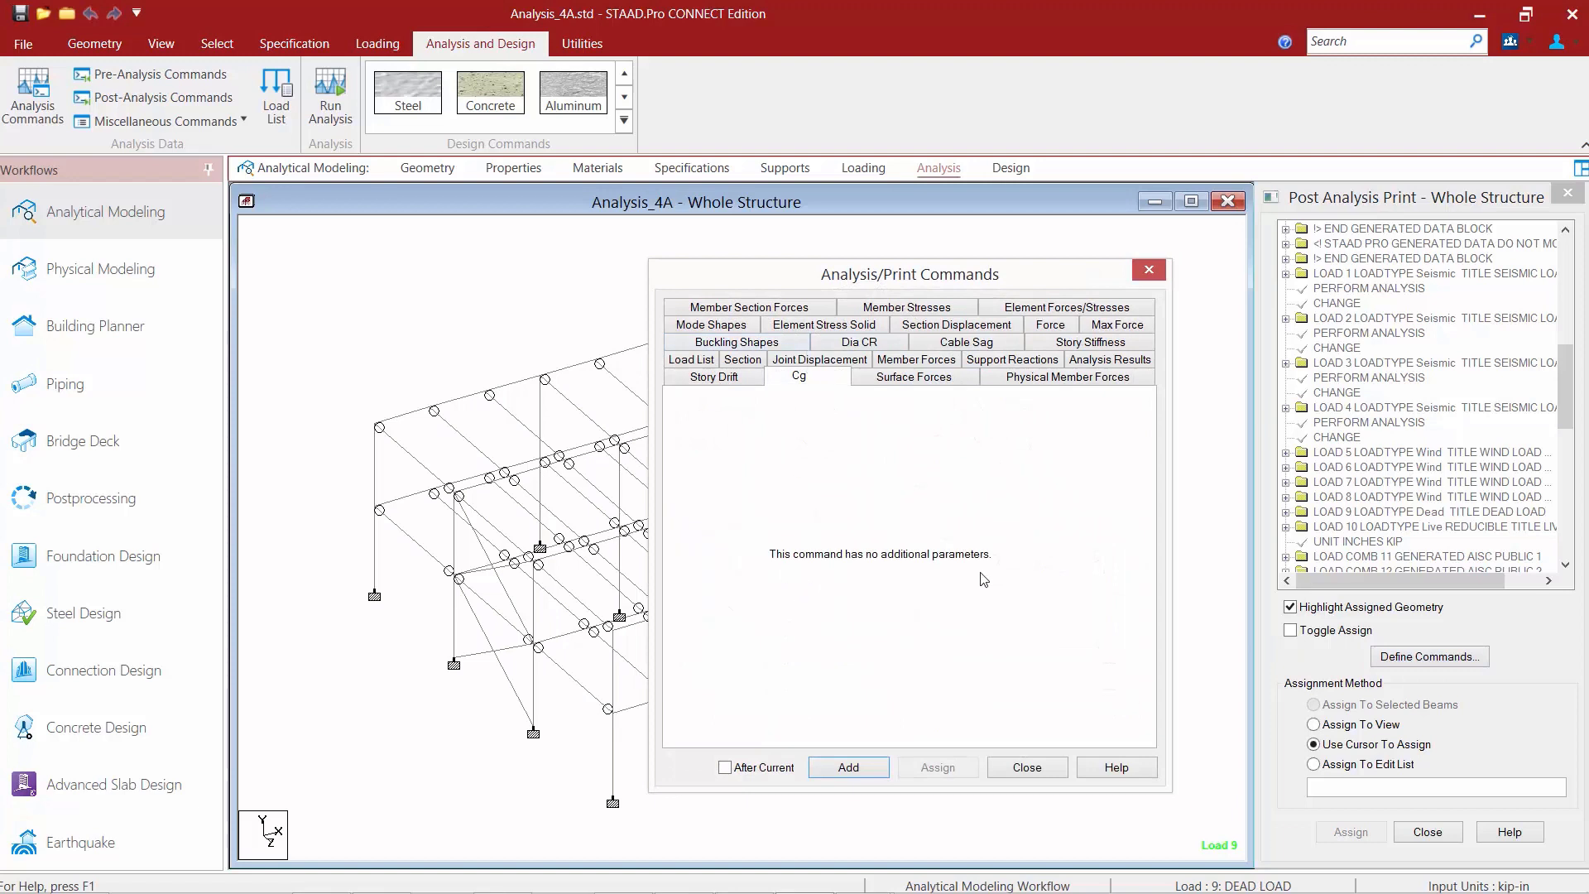
mouse_move(922, 534)
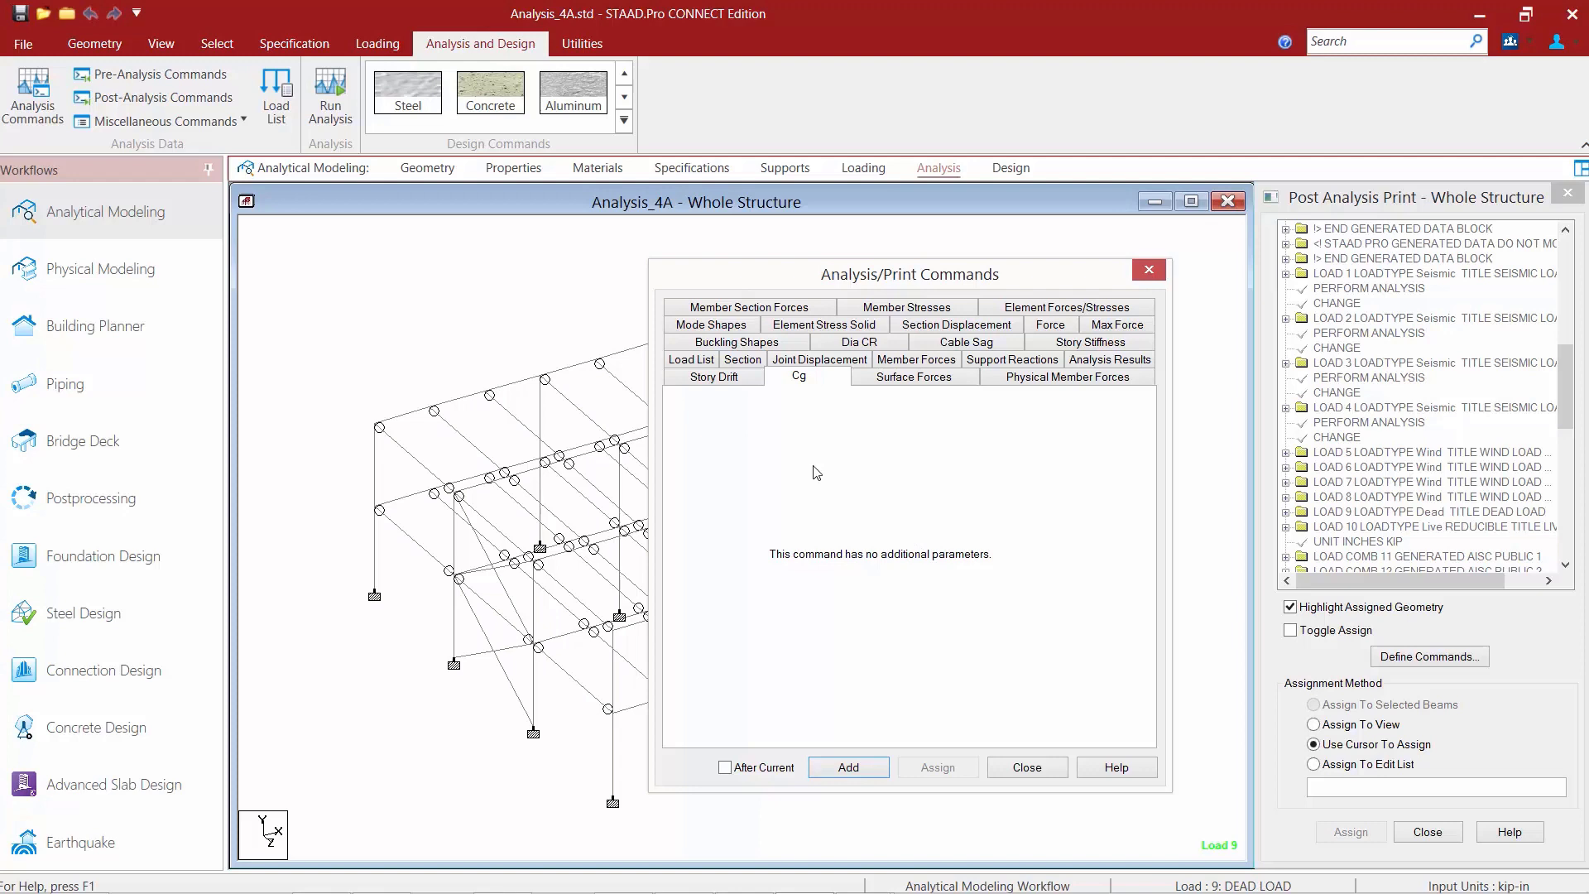
click(711, 376)
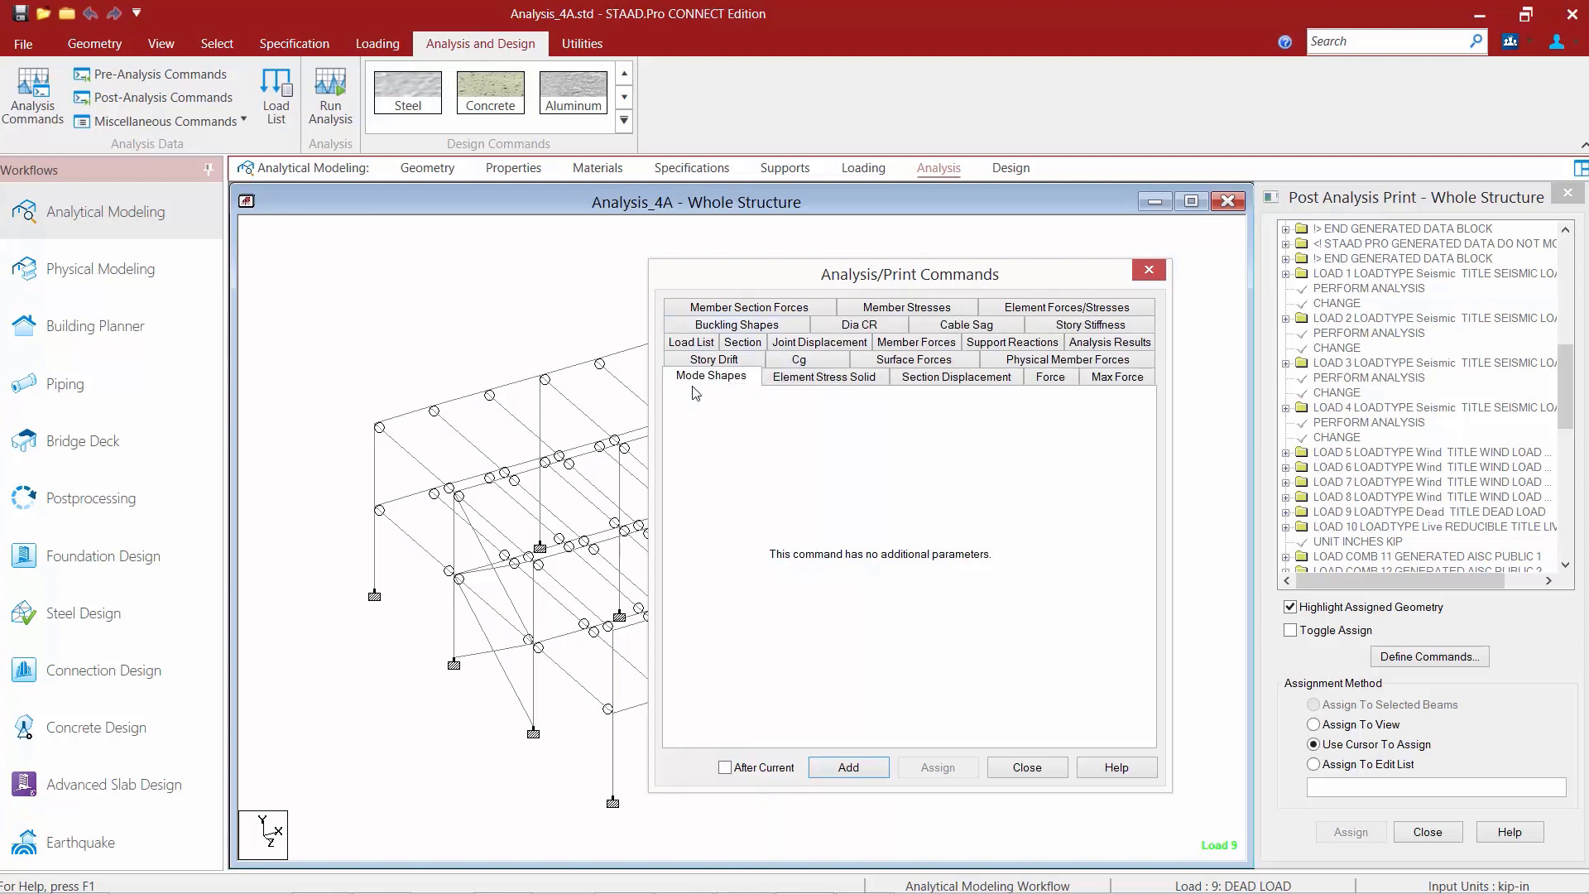
mouse_move(787, 508)
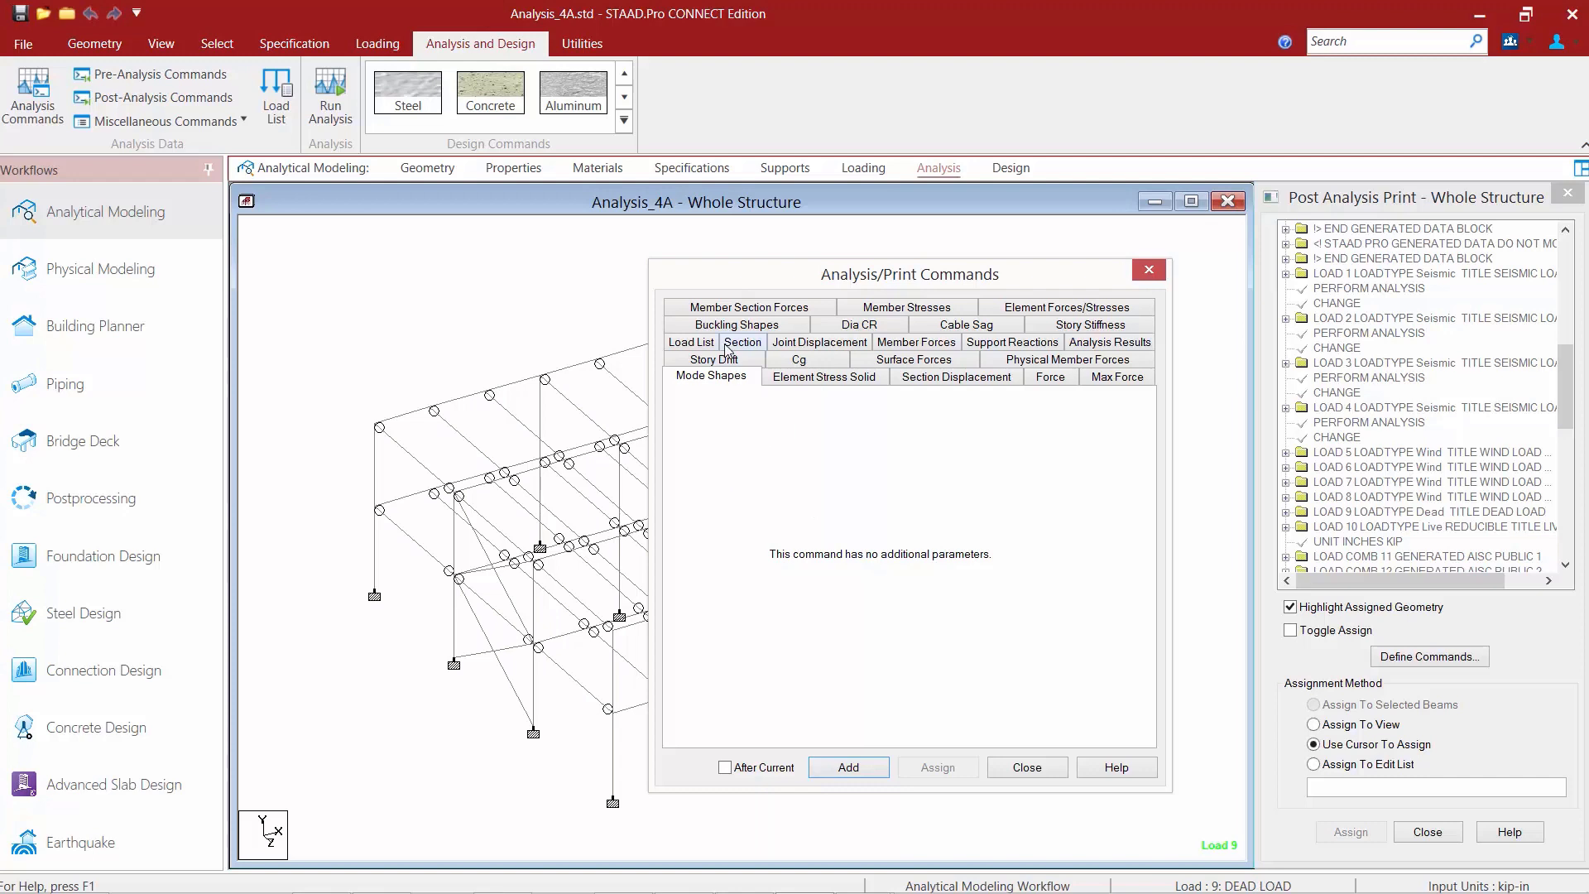
click(711, 359)
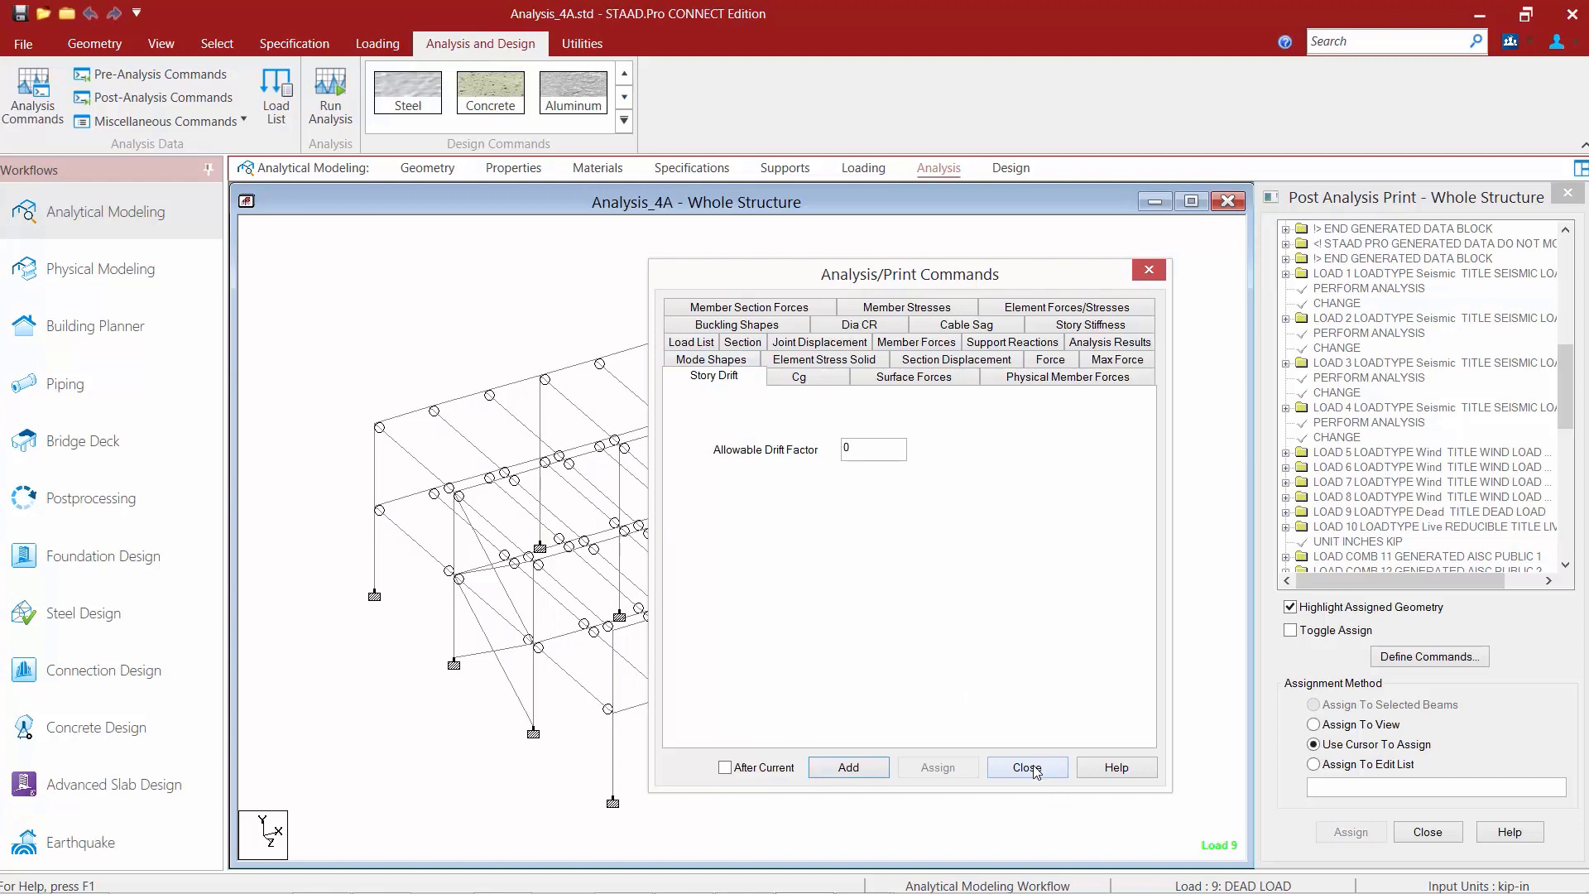
click(1026, 766)
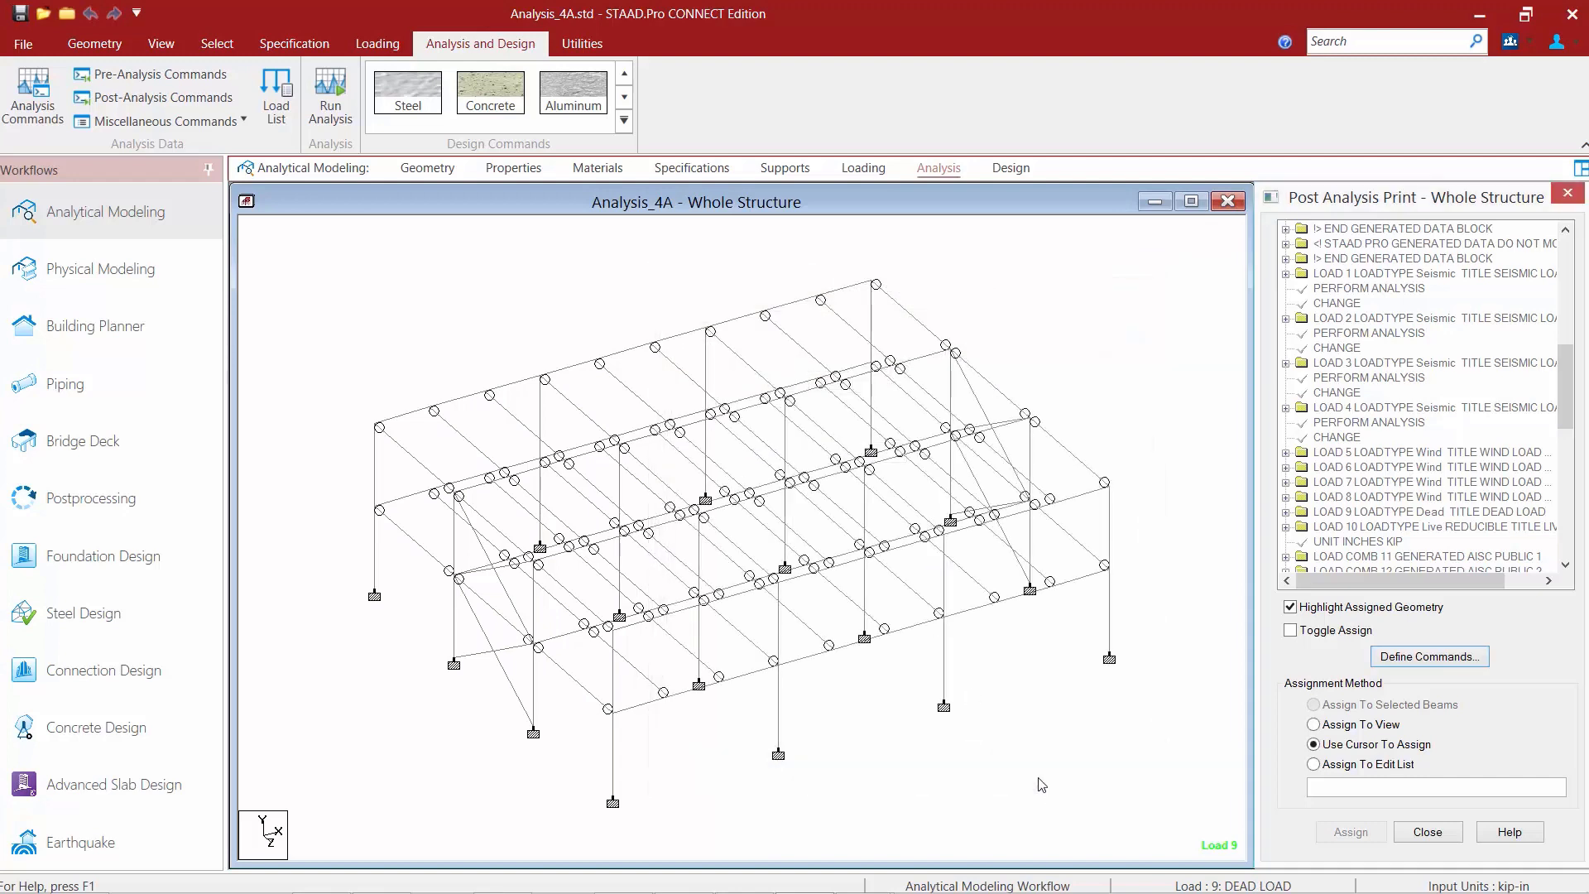